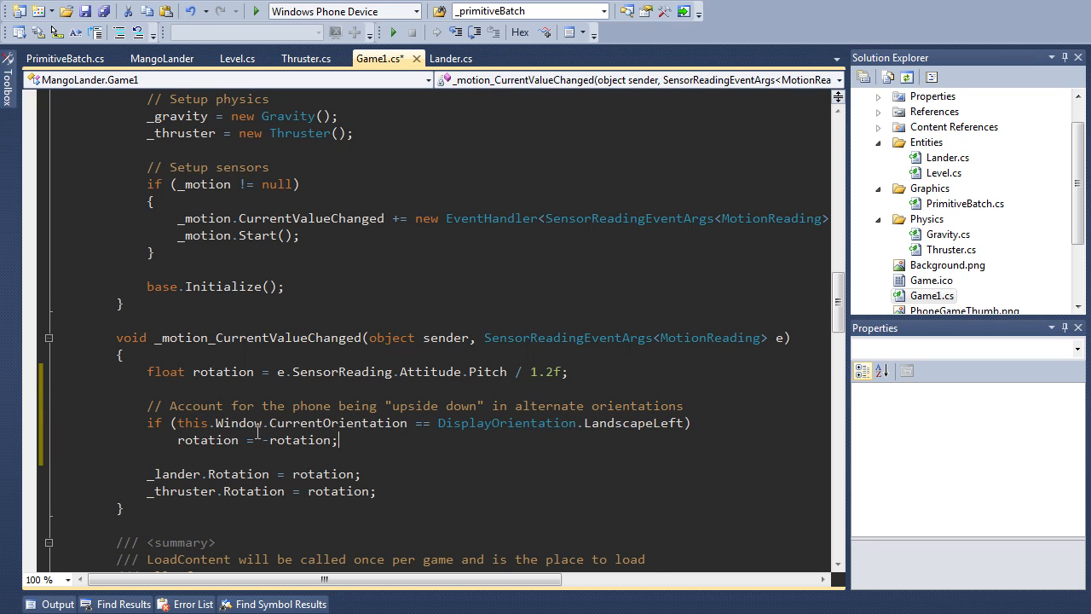
# Step: Review the existing lander code, inspecting the rotation variable
pyautogui.doubleClick(337, 423)
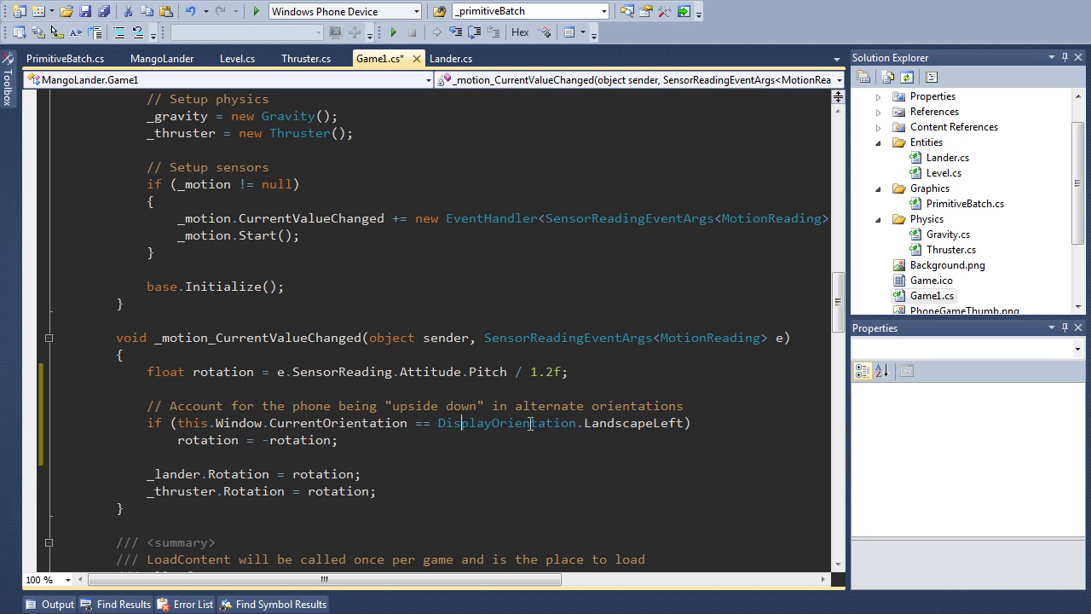
pyautogui.doubleClick(633, 422)
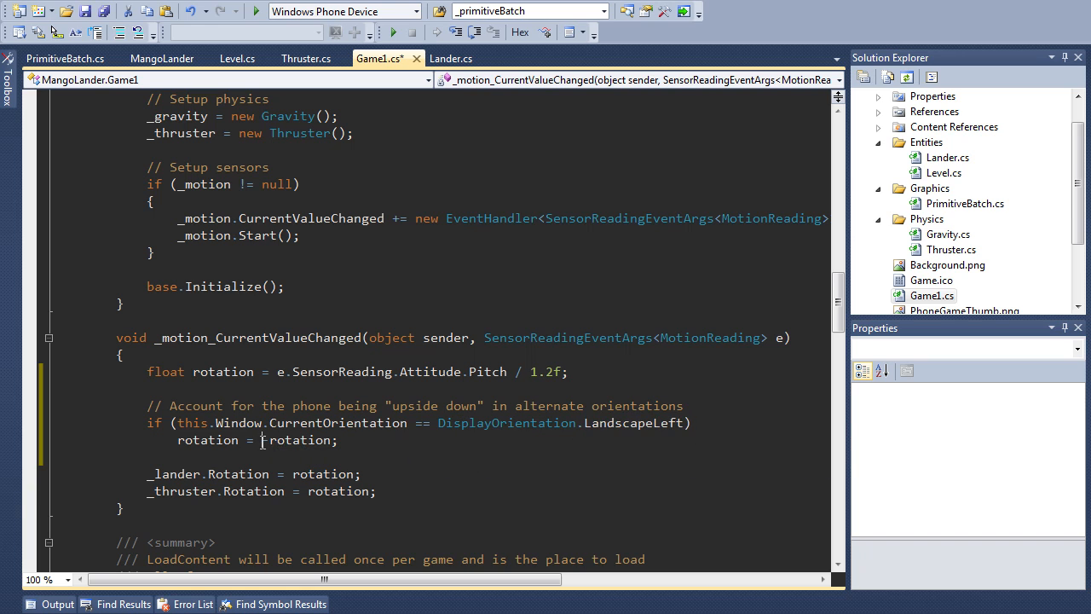
pyautogui.doubleClick(297, 440)
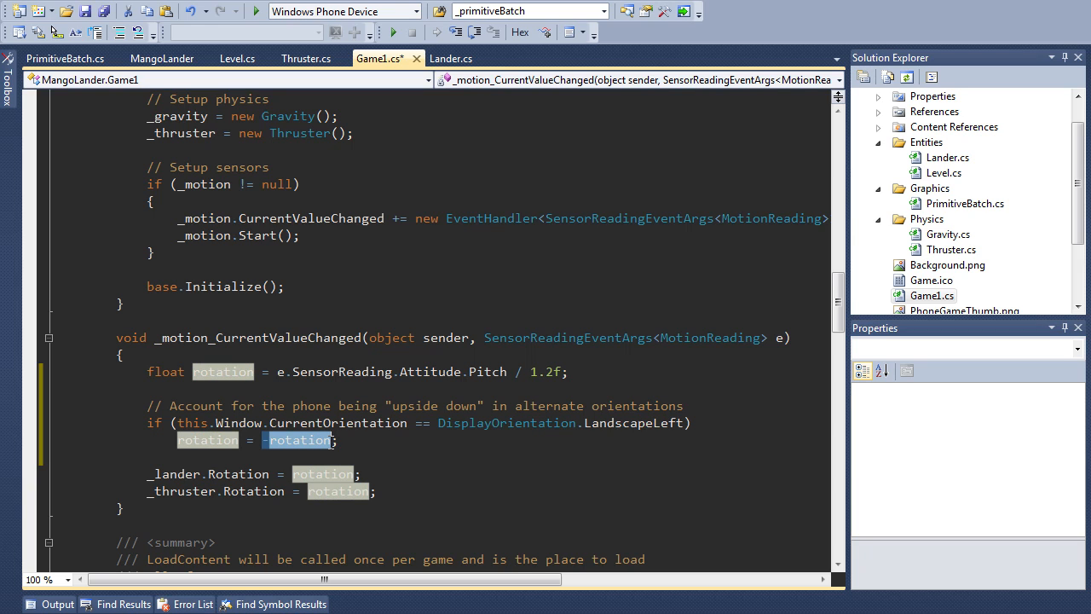
pyautogui.click(377, 440)
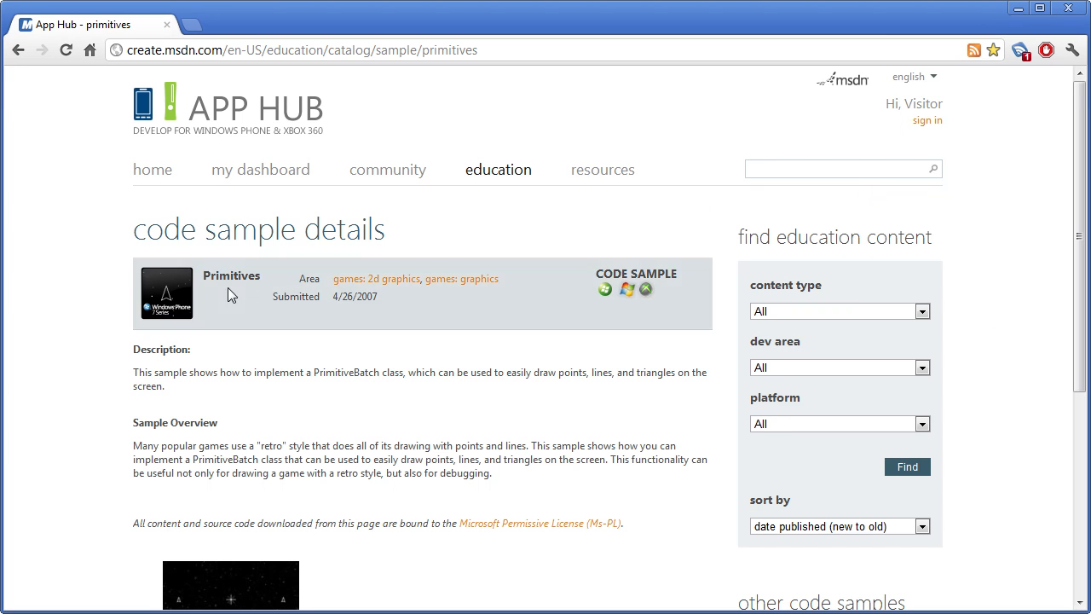
# Step: Download PrimitivesSample_4_0.zip for XNA Game Studio 4.0 from App Hub
pyautogui.doubleClick(232, 276)
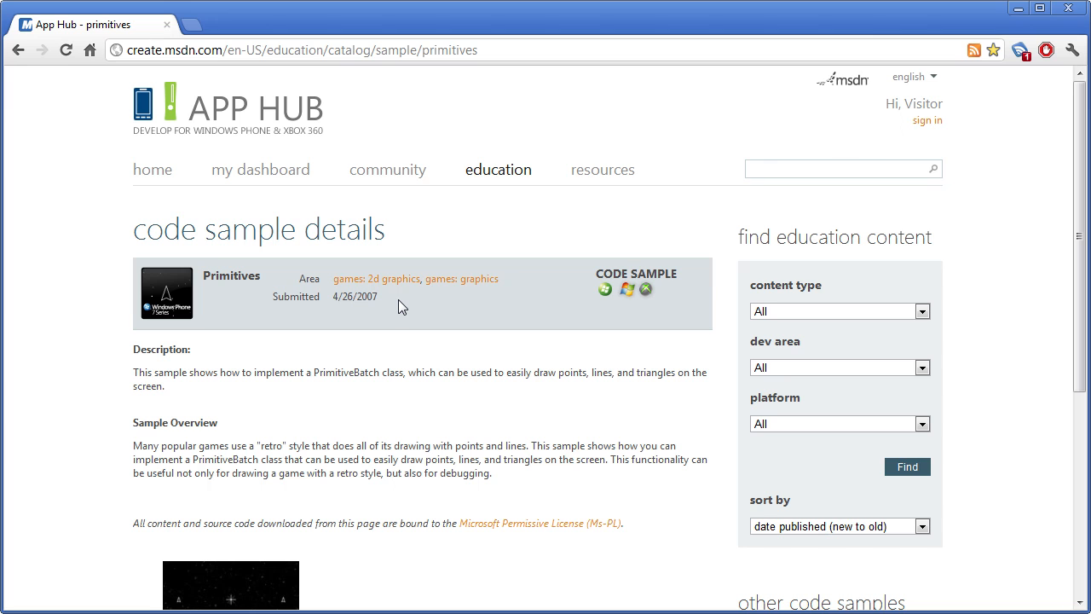
pyautogui.scroll(-3)
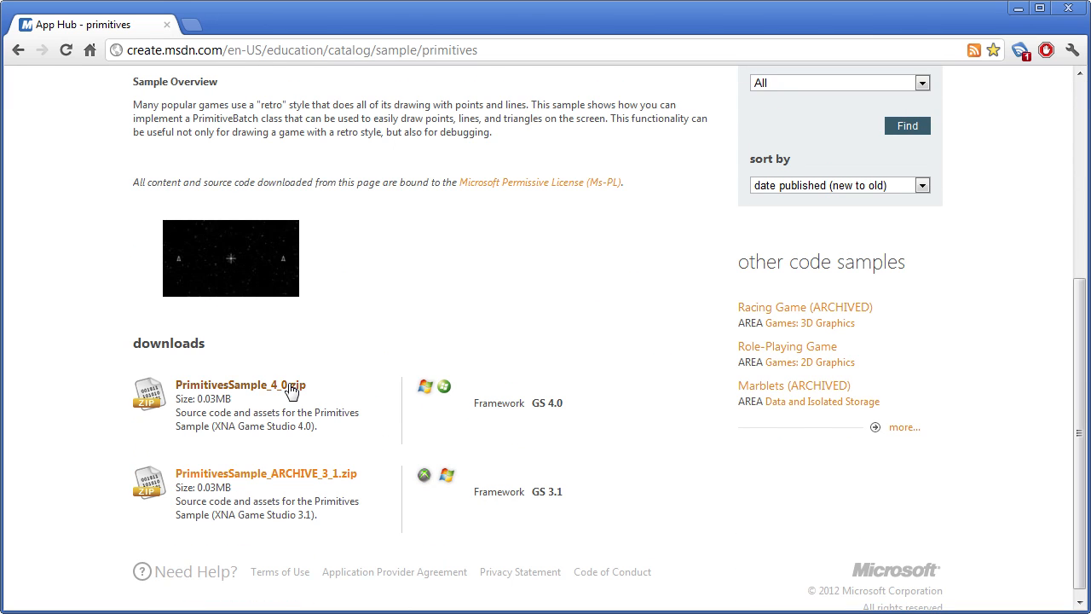
pyautogui.click(240, 386)
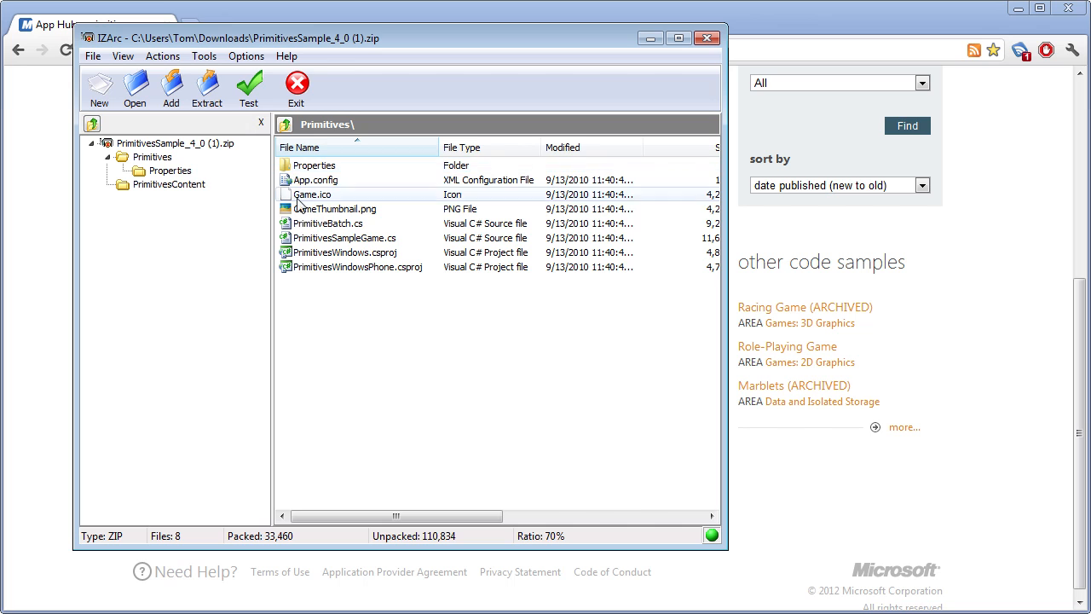
# Step: Browse the Primitives folder in IZArc to locate PrimitiveBatch.cs
pyautogui.click(327, 222)
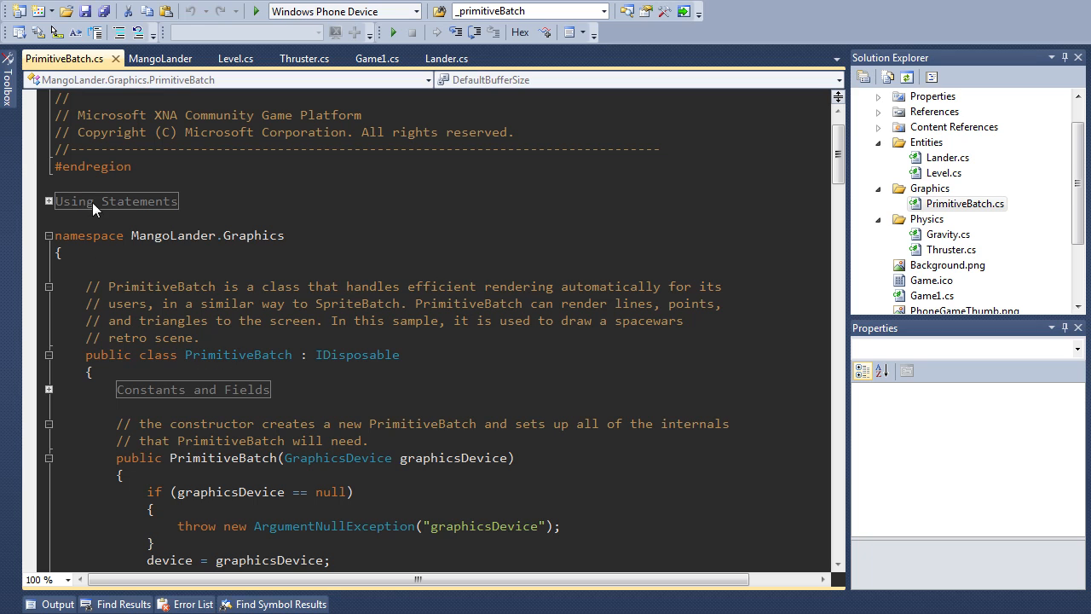
# Step: Confirm PrimitiveBatch.cs uses the MangoLander.Graphics namespace and return to Game1.cs
pyautogui.doubleClick(208, 235)
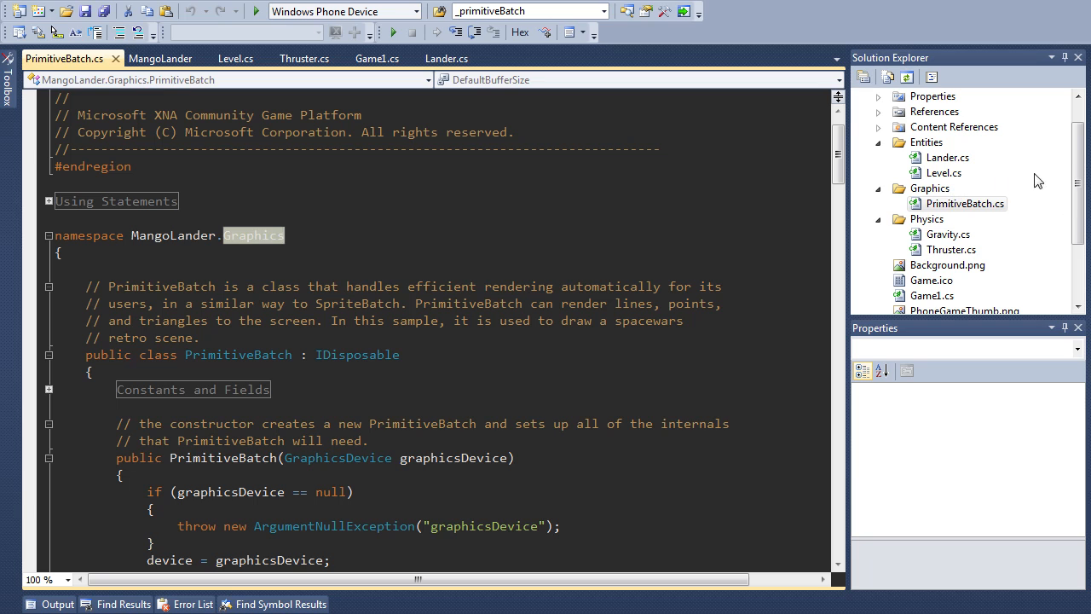
pyautogui.moveTo(873, 184)
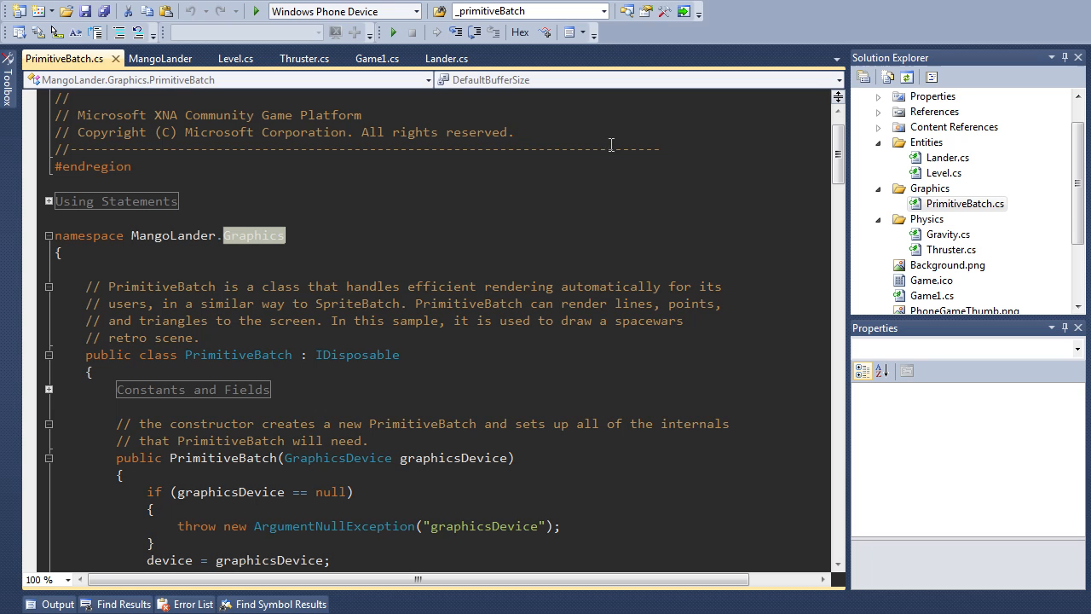
pyautogui.click(378, 58)
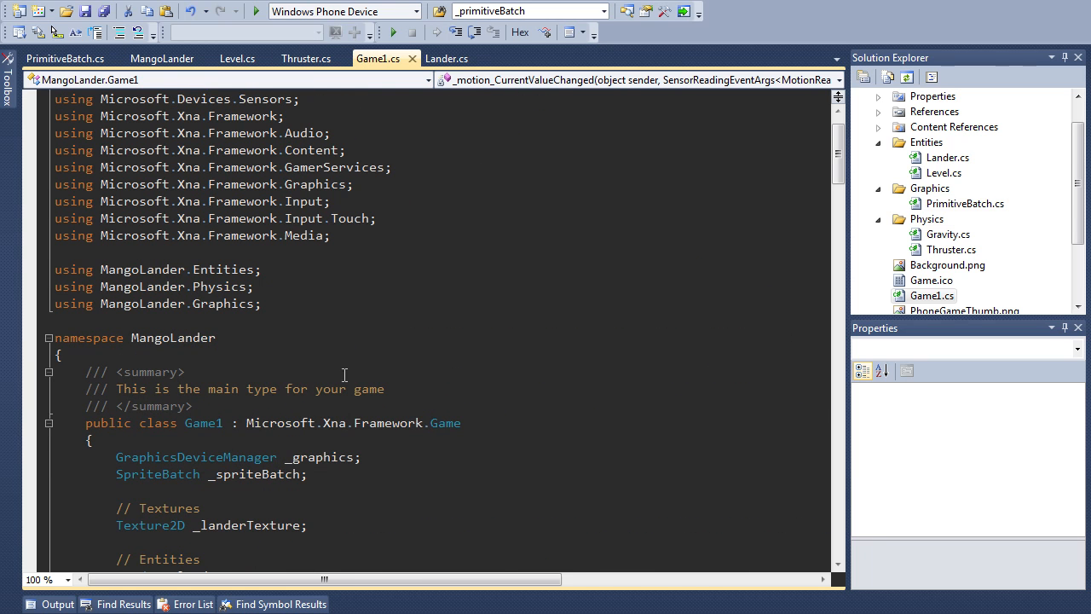
# Step: Declare 'PrimitiveBatch _primitiveBatch;' and create it with 'new PrimitiveBatch(GraphicsDevice)' in LoadContent
pyautogui.write('PrimitiveBatch _primitive')
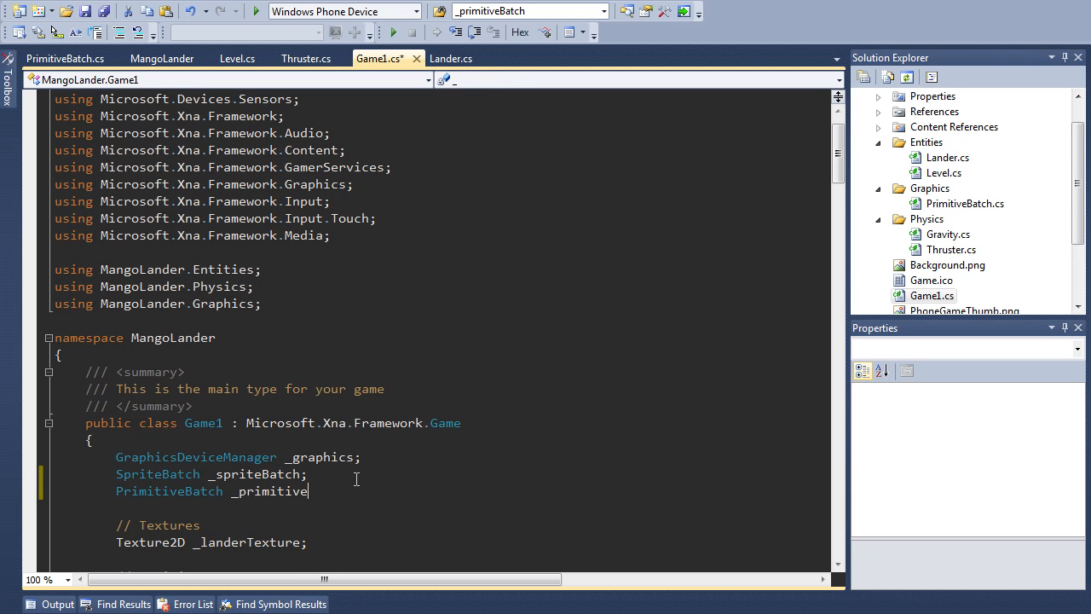
pyautogui.write('Batch;')
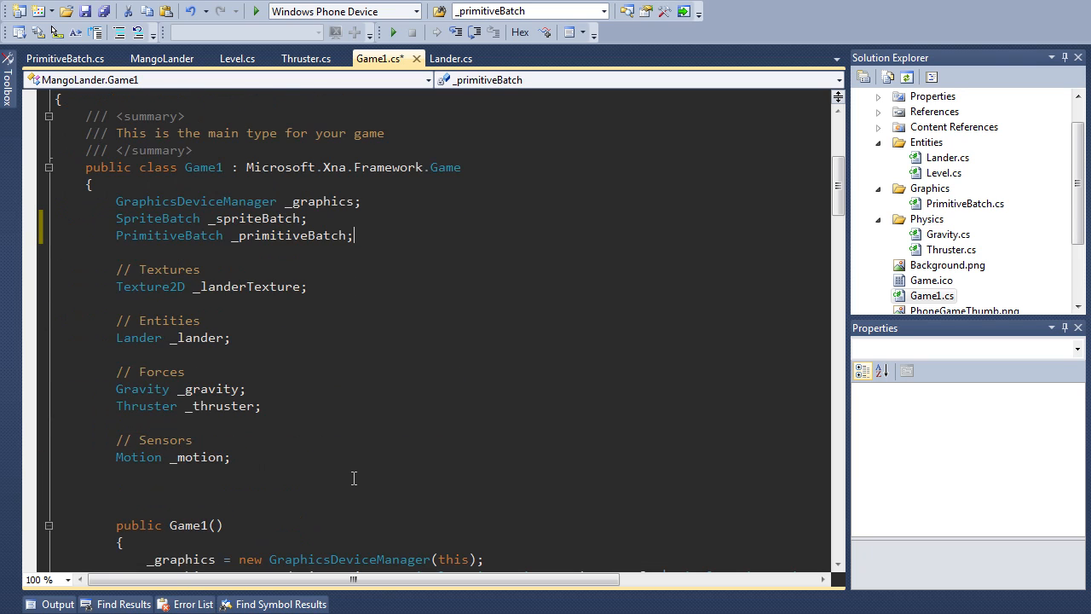
pyautogui.scroll(-3)
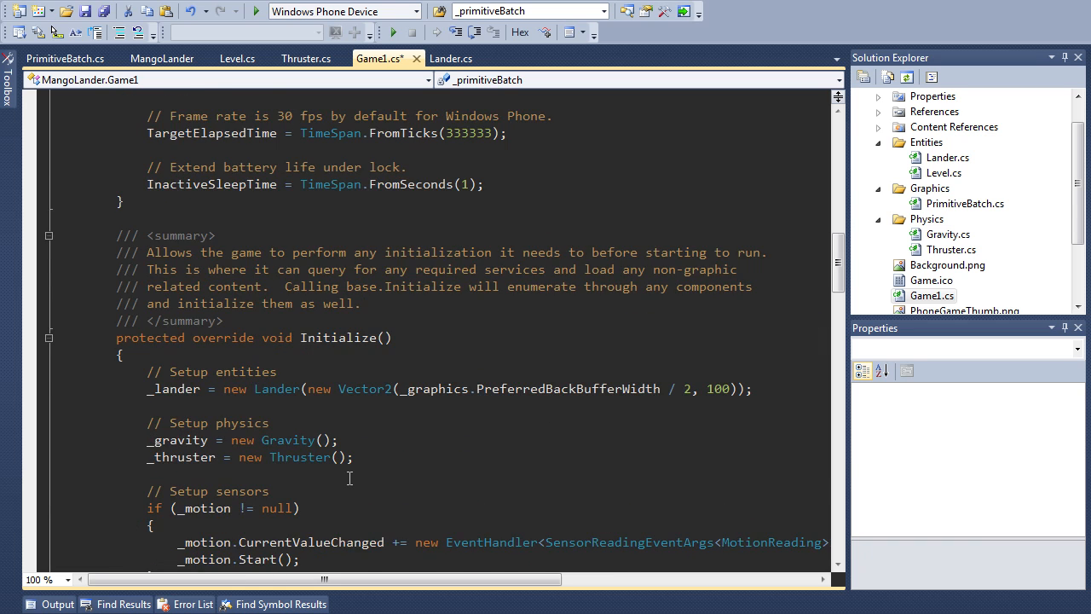
pyautogui.scroll(-3)
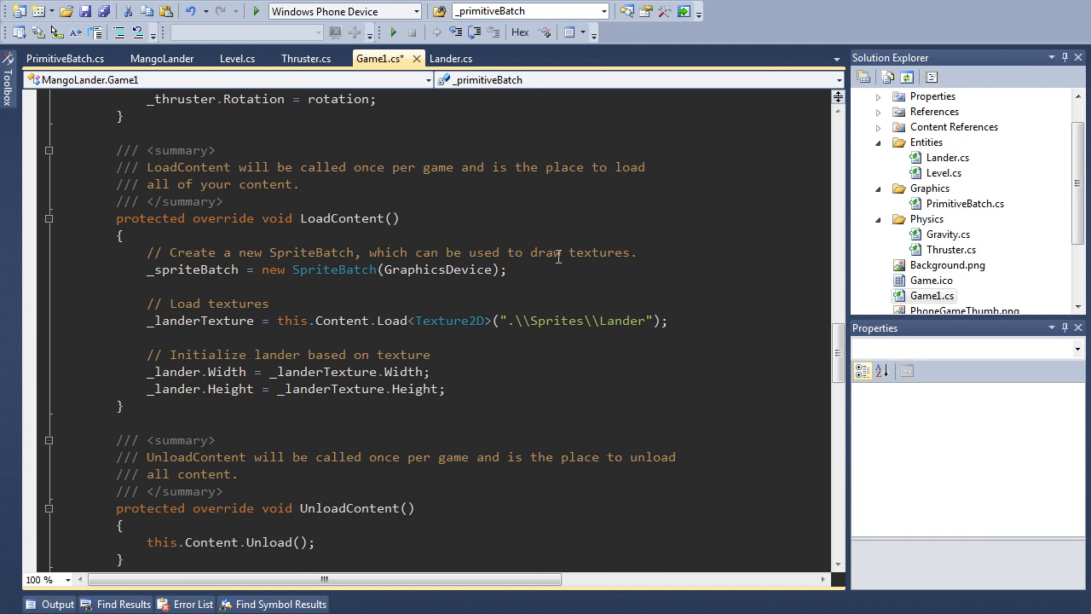
pyautogui.write('_primitiveBatch = new')
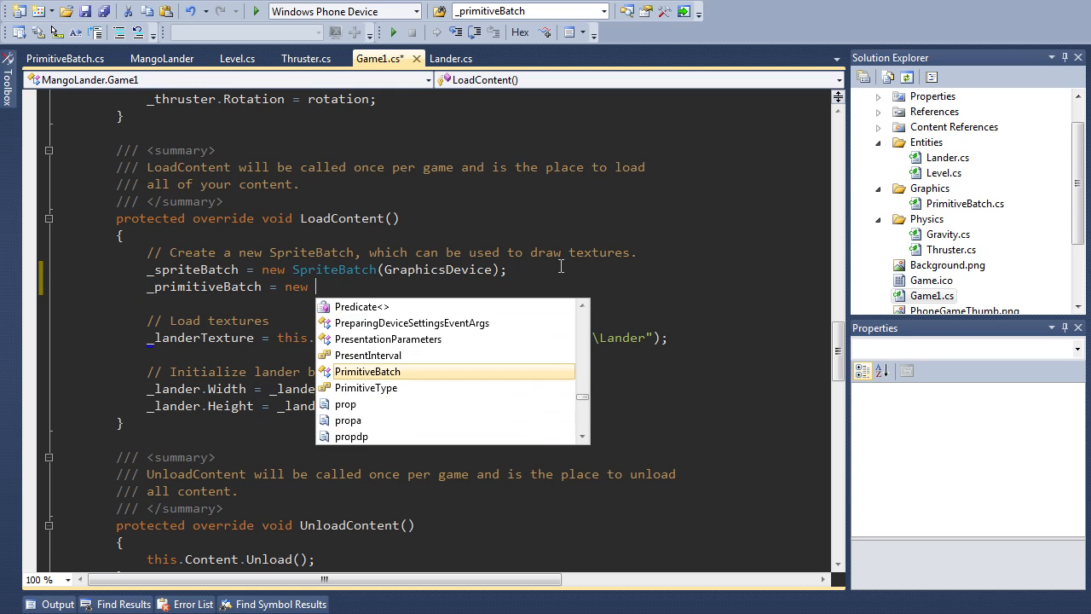
pyautogui.write('PrimitiveBatch(GraphicsDevice);')
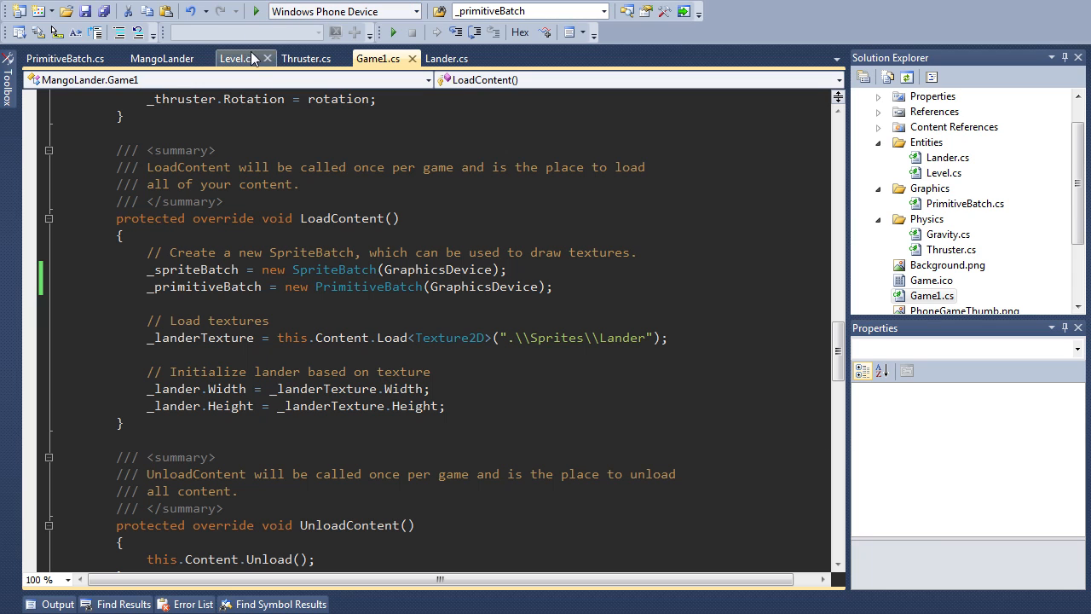
# Step: Open Level.cs from the Entities folder and place the cursor after the constructor
pyautogui.click(943, 172)
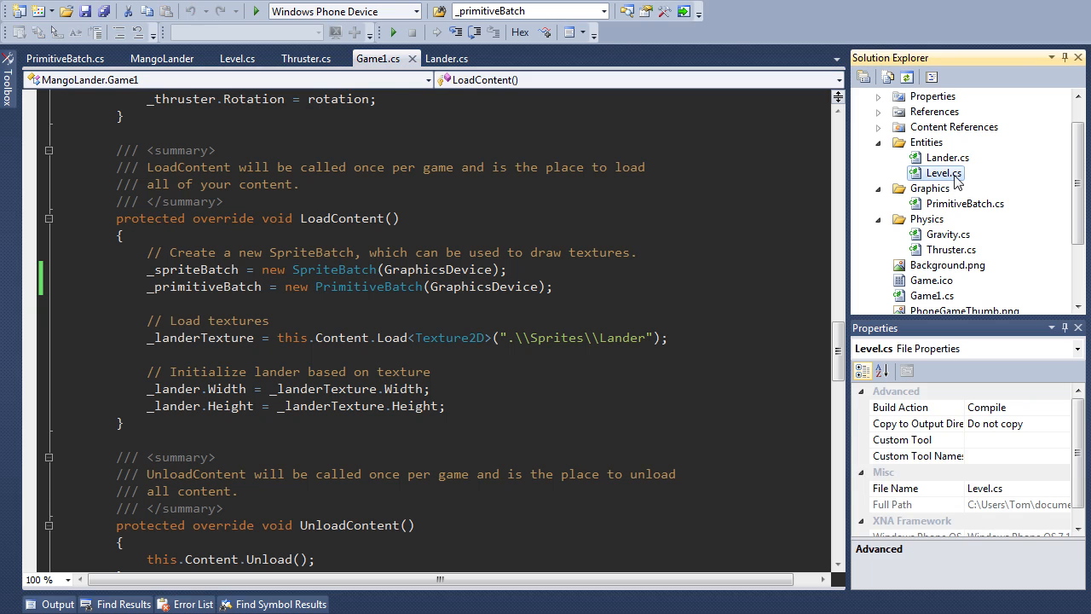
pyautogui.doubleClick(941, 174)
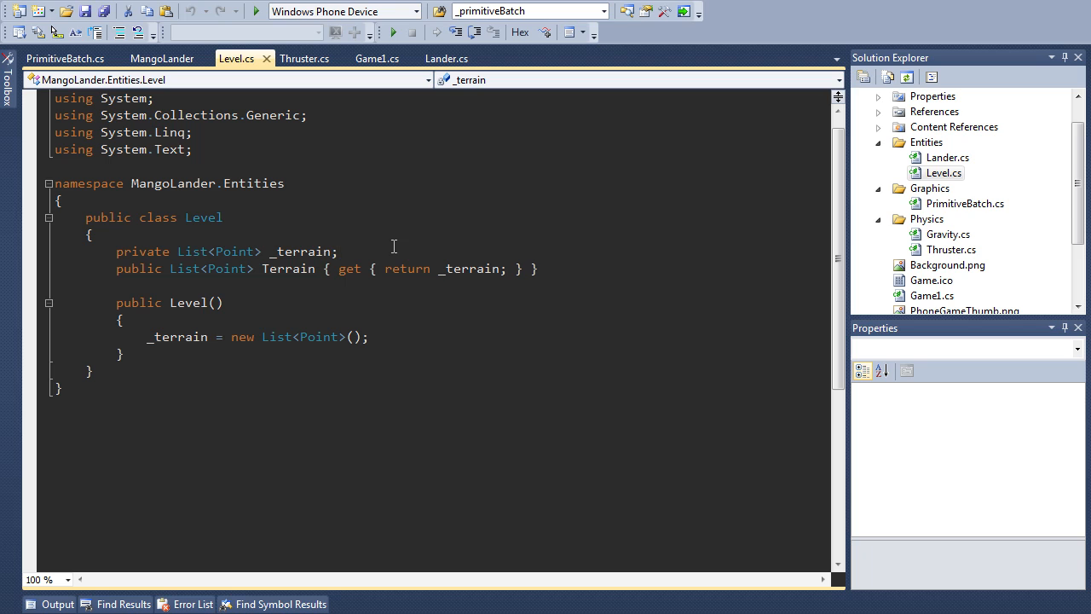
pyautogui.click(338, 253)
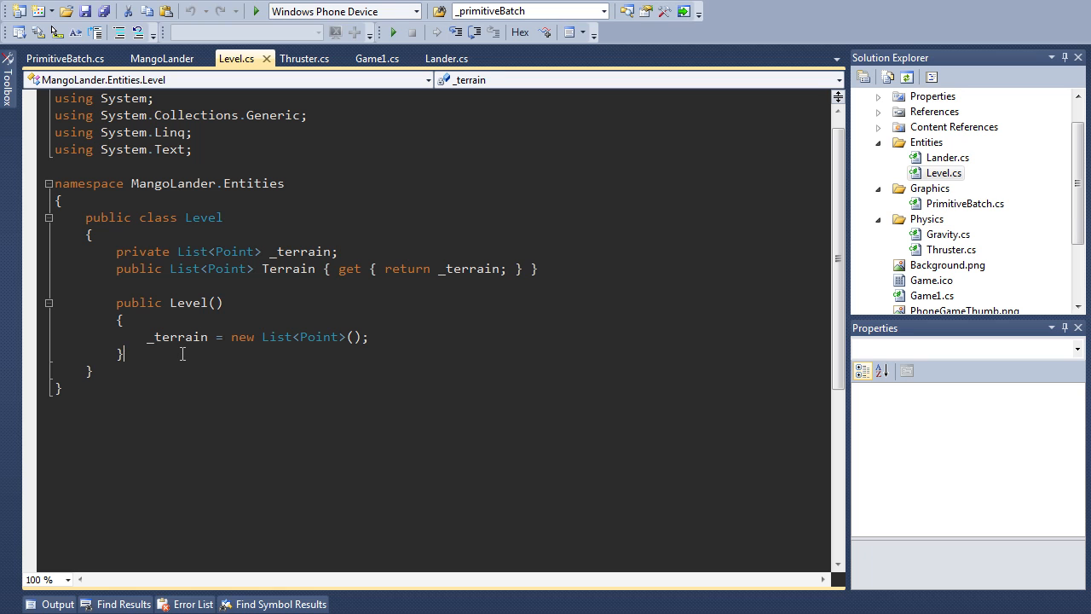
# Step: Declare 'private static Level GenerateDummyLevel(int width, int height)' creating a new Level
pyautogui.write('pr')
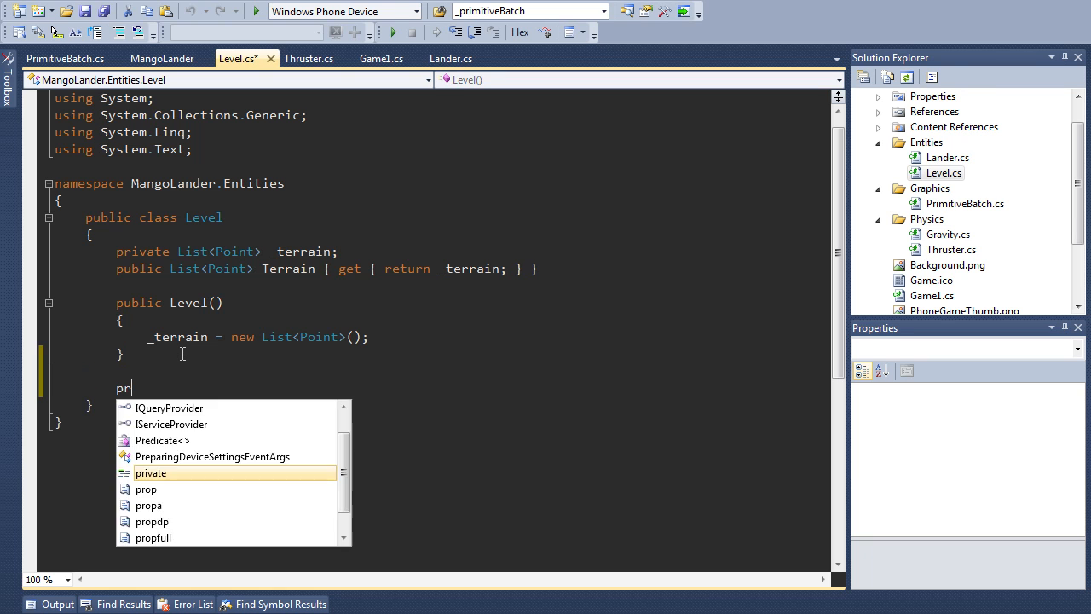
pyautogui.write('ivate')
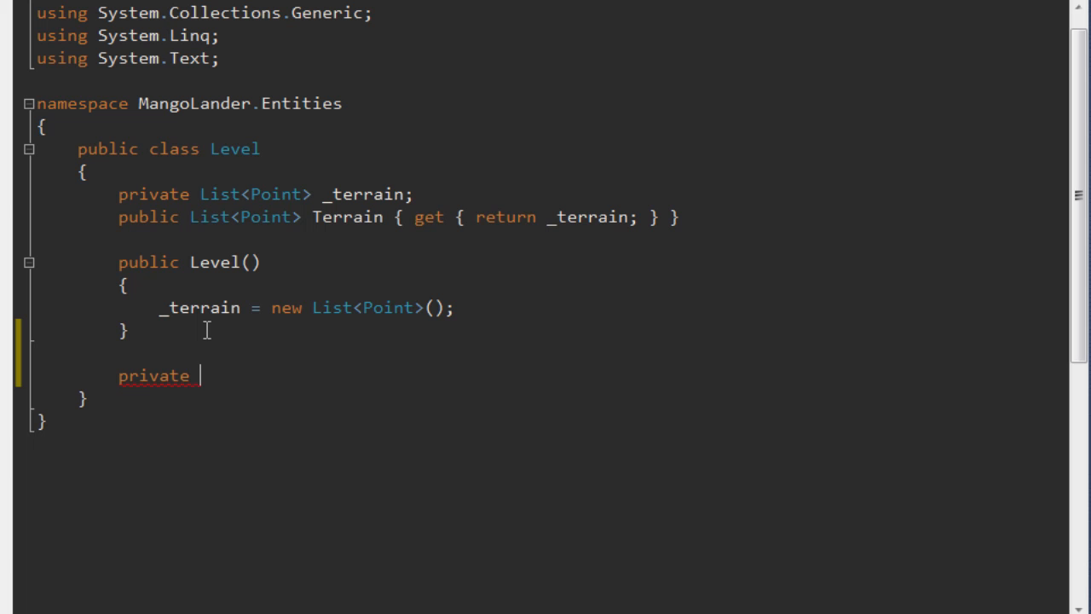
pyautogui.write('static')
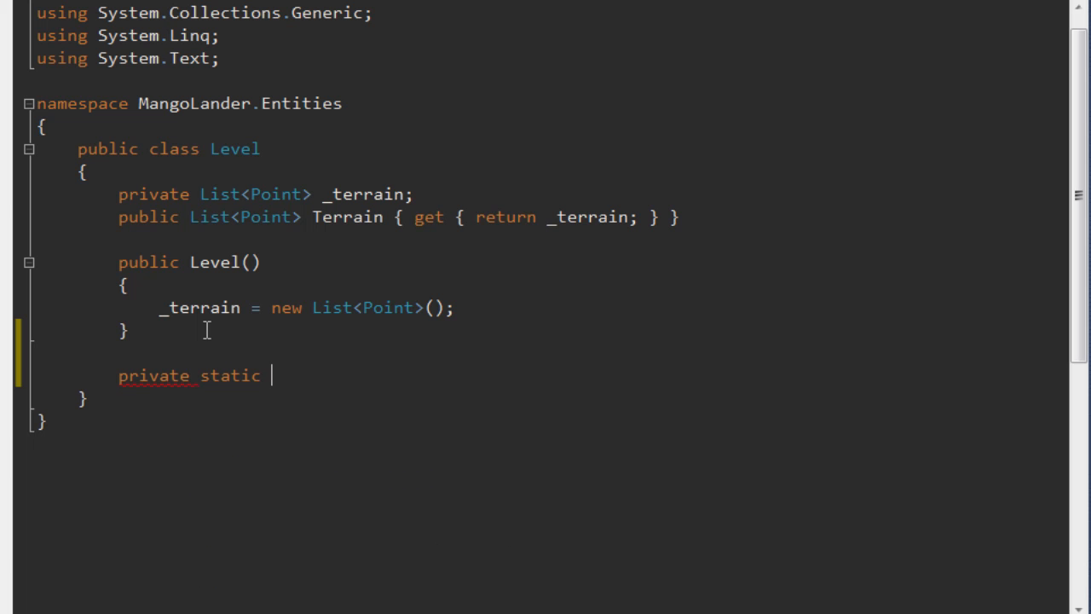
pyautogui.write('Level Ge')
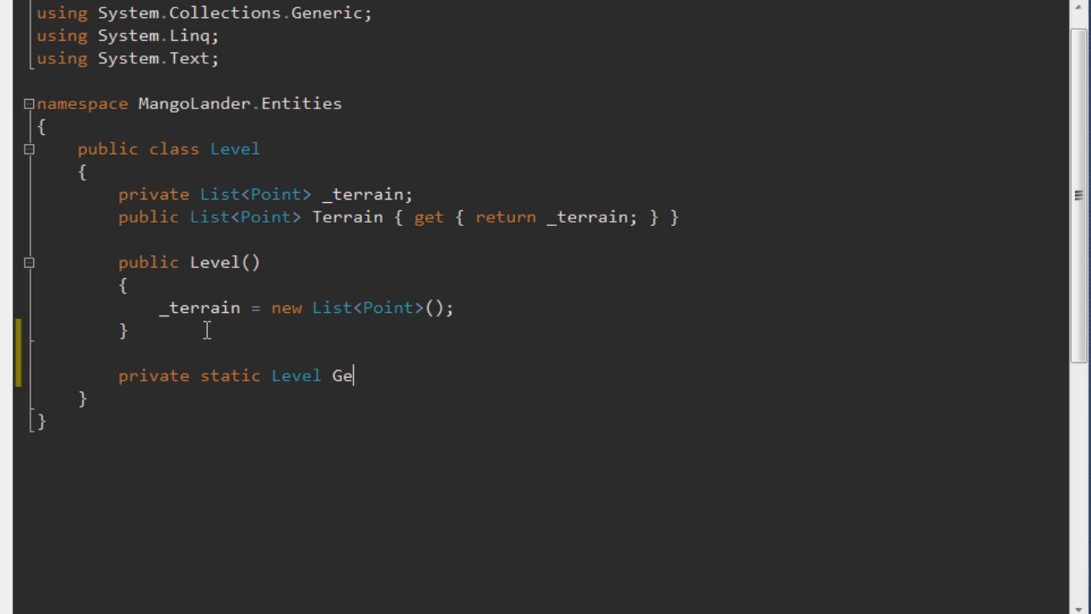
pyautogui.write('nerateDummyLevel(int')
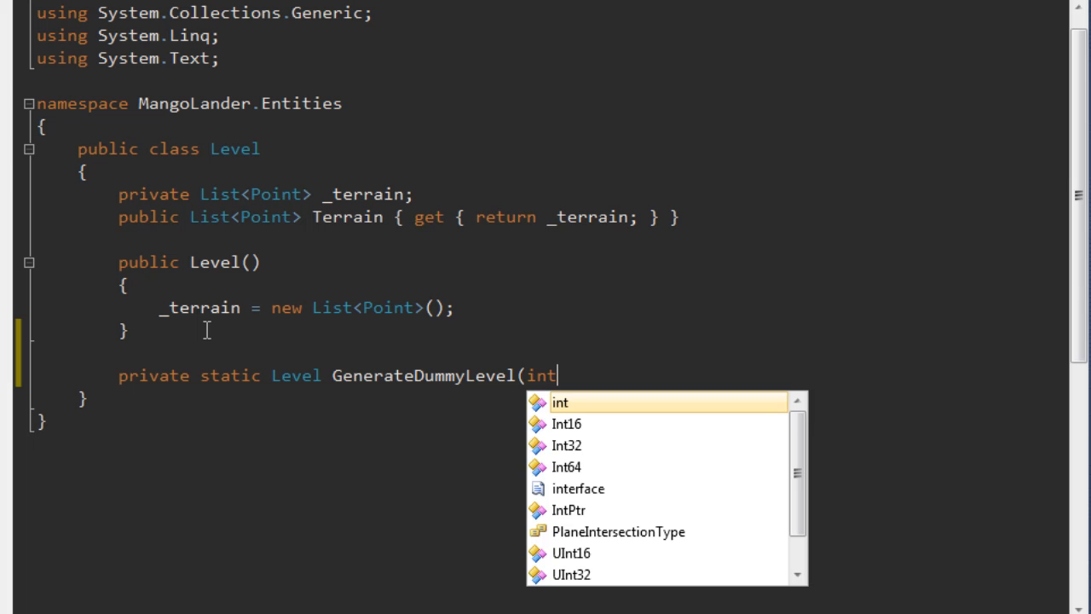
pyautogui.write('width,')
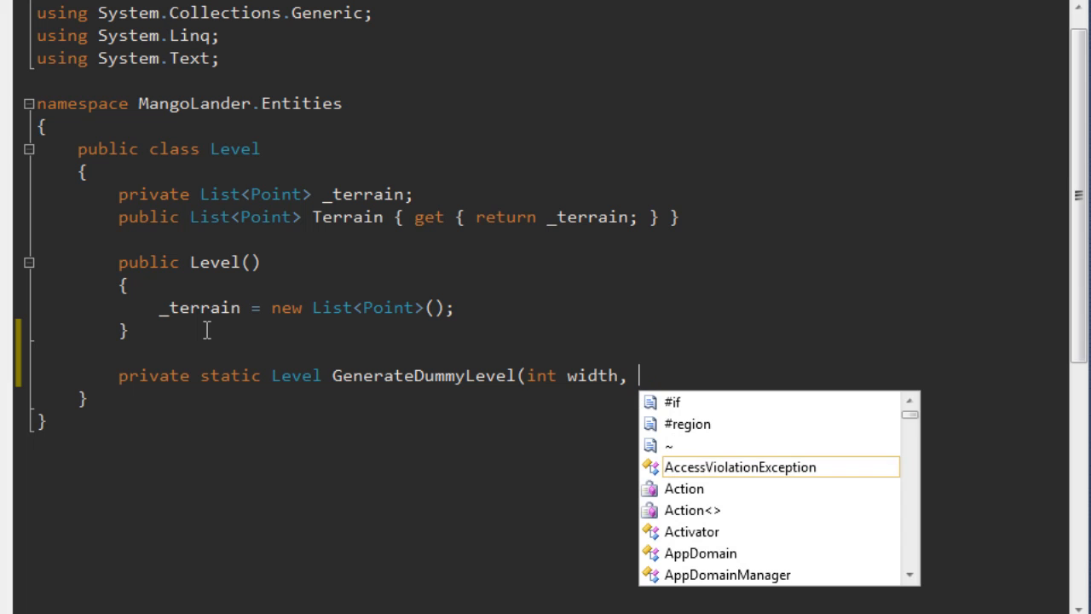
pyautogui.write('int height)')
pyautogui.write('{')
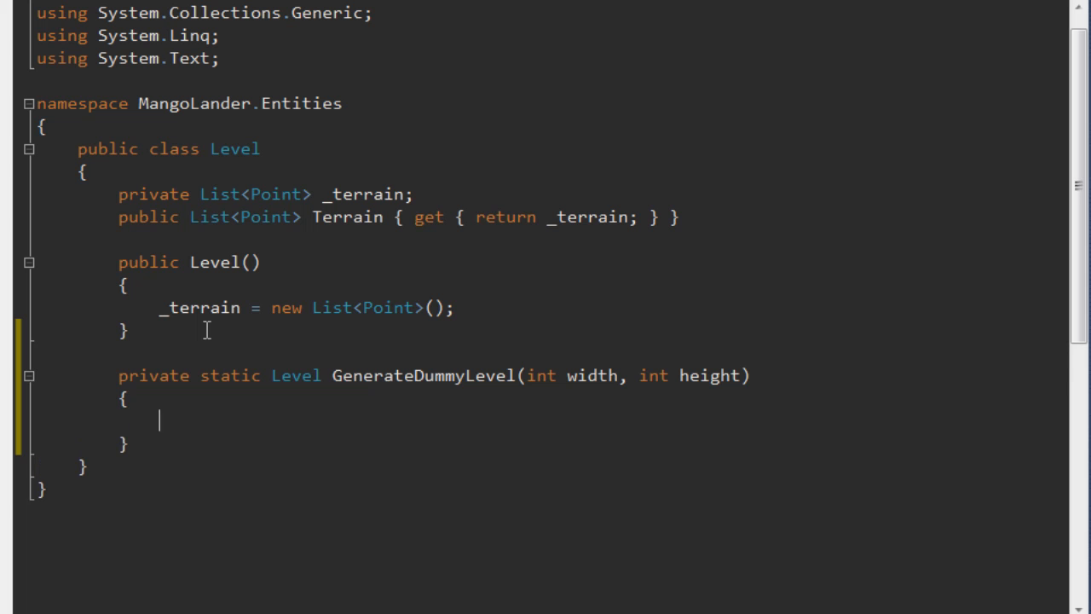
pyautogui.scroll(-3)
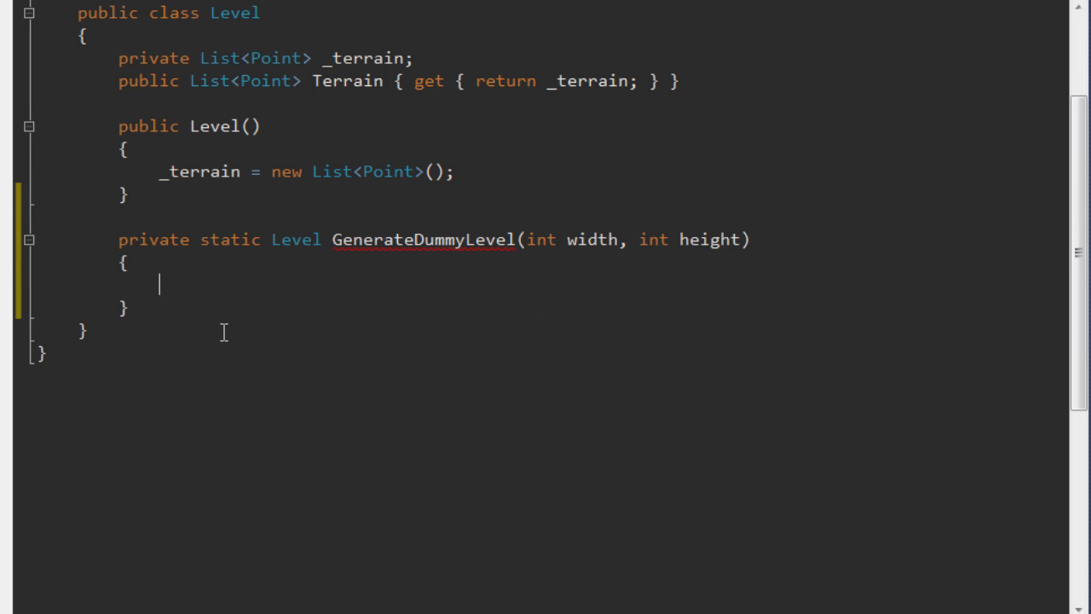
pyautogui.write('Level')
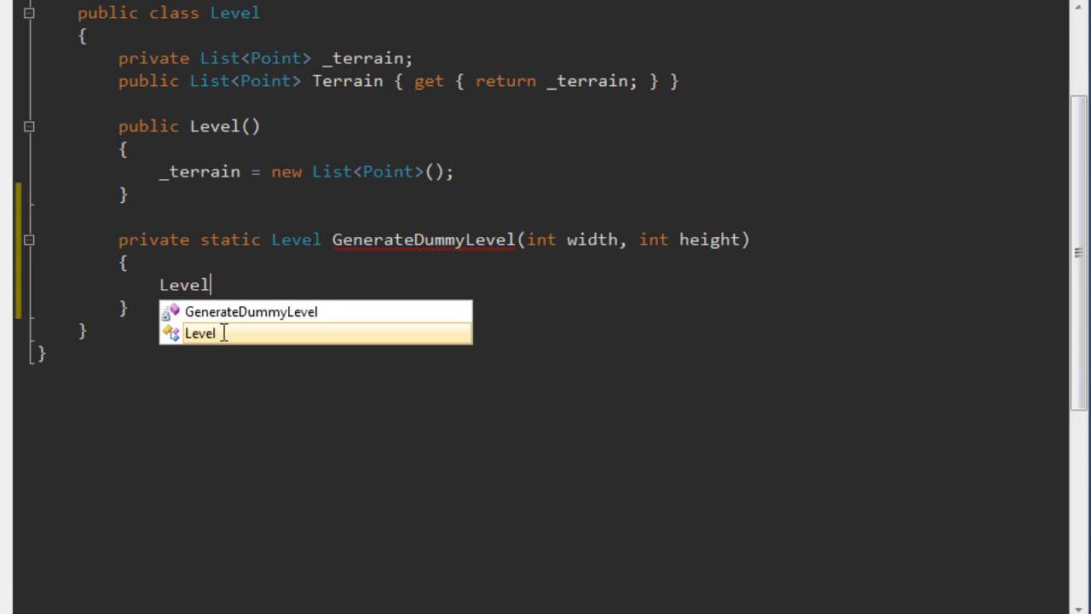
pyautogui.write('level = new Level();')
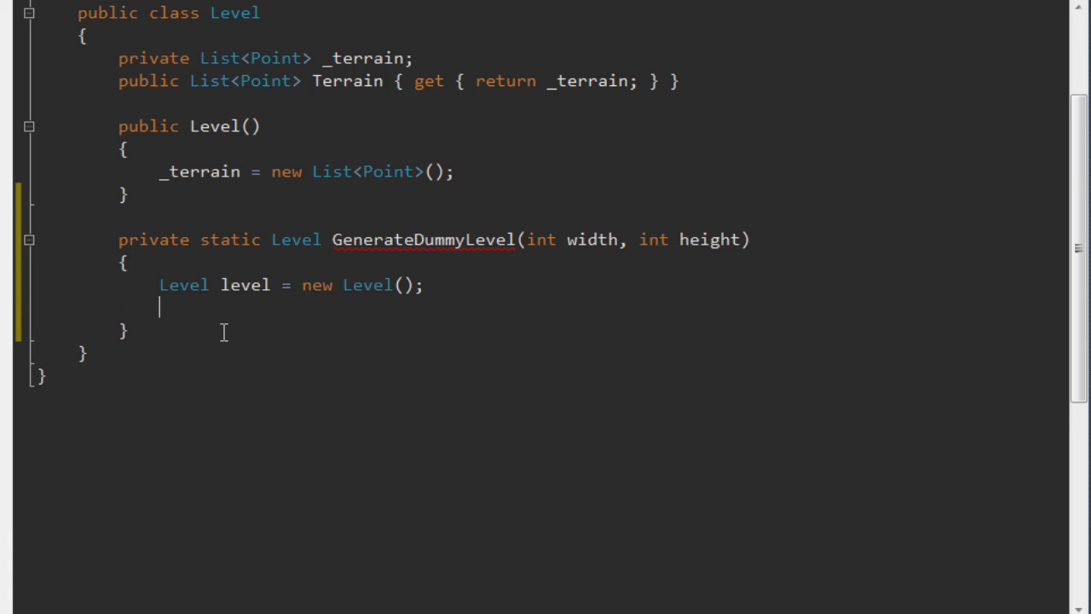
# Step: Add 'bool up = false;' and a for loop stepping i from 1 to width by 20
pyautogui.write('bool')
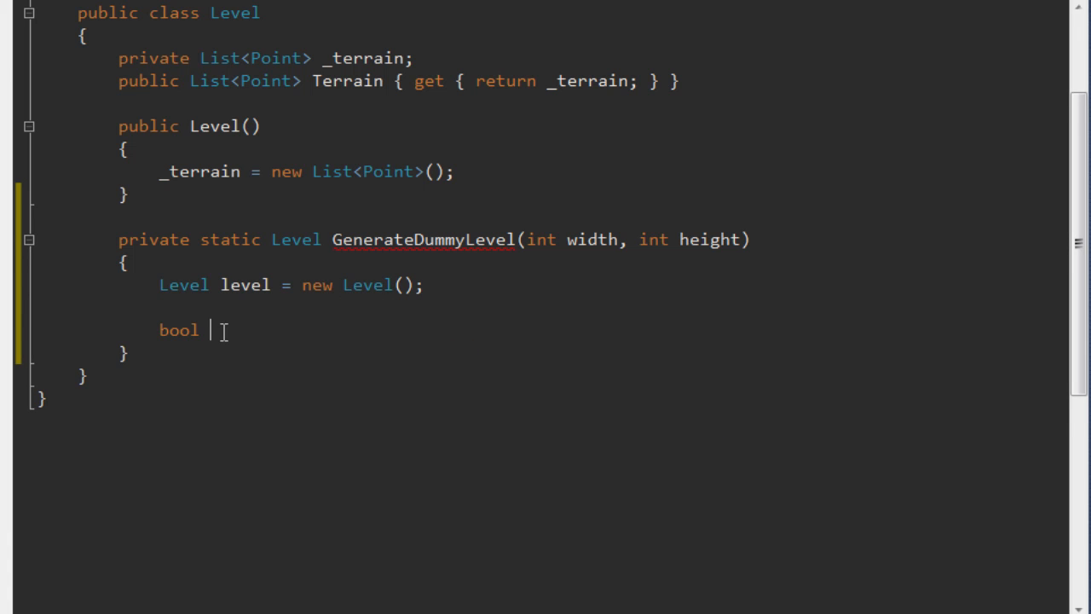
pyautogui.write('up = false;')
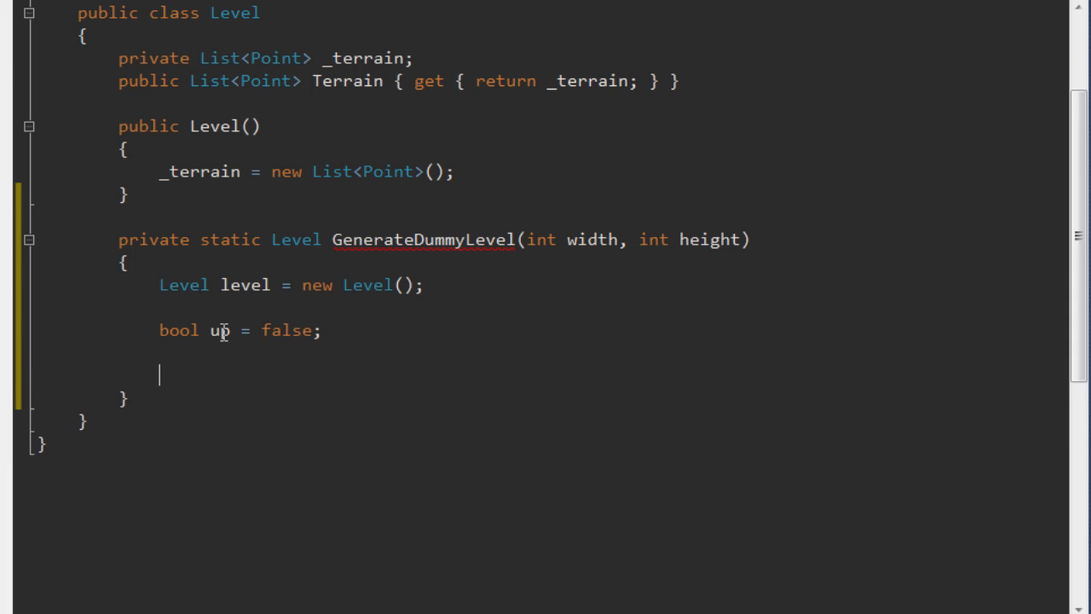
pyautogui.write('for (')
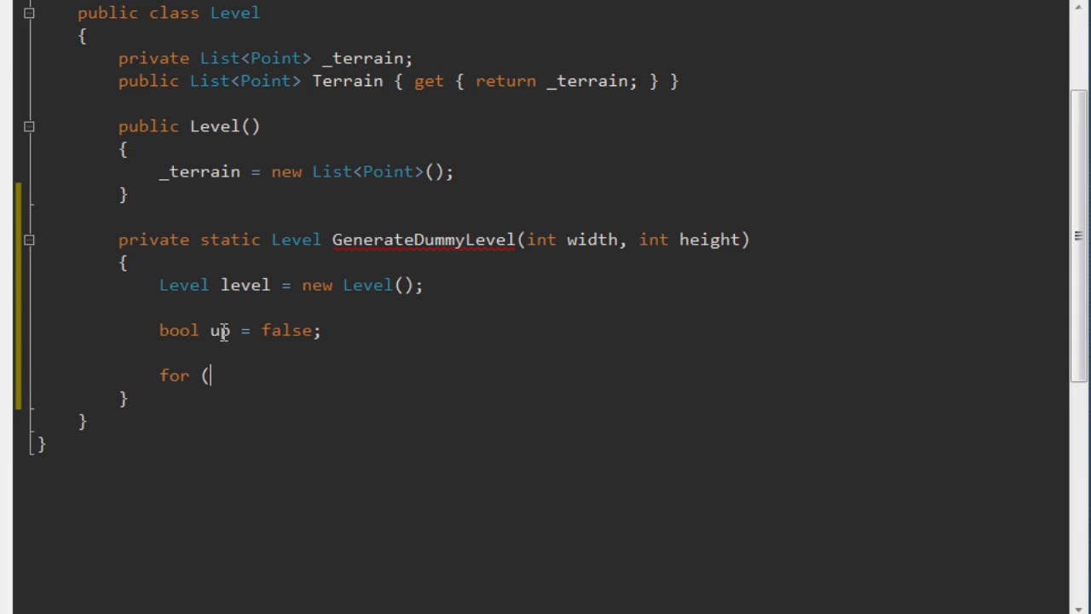
pyautogui.write('int i =')
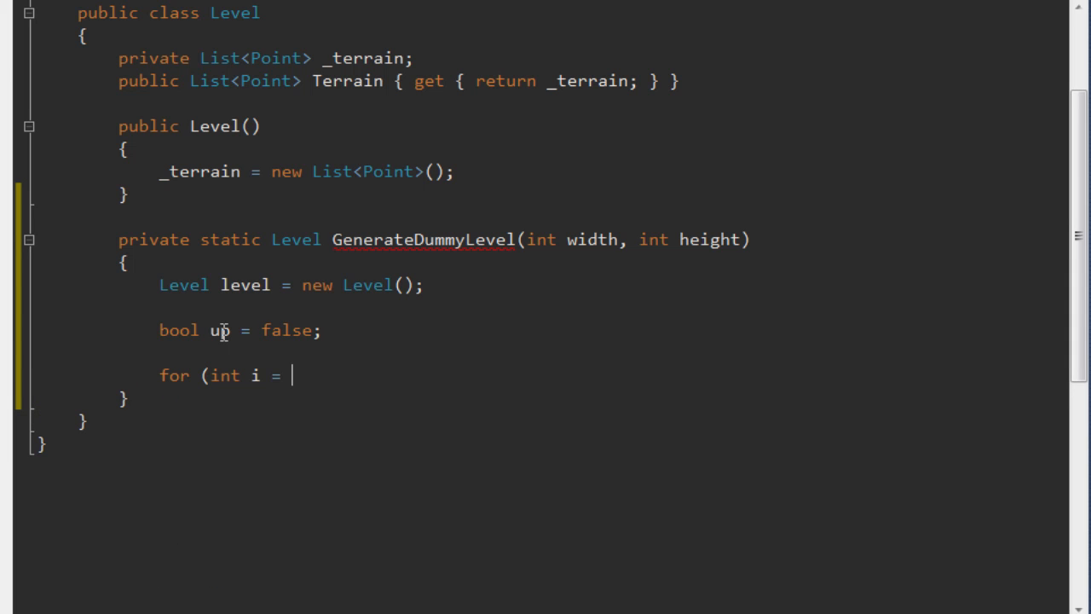
pyautogui.write('1; i <= w')
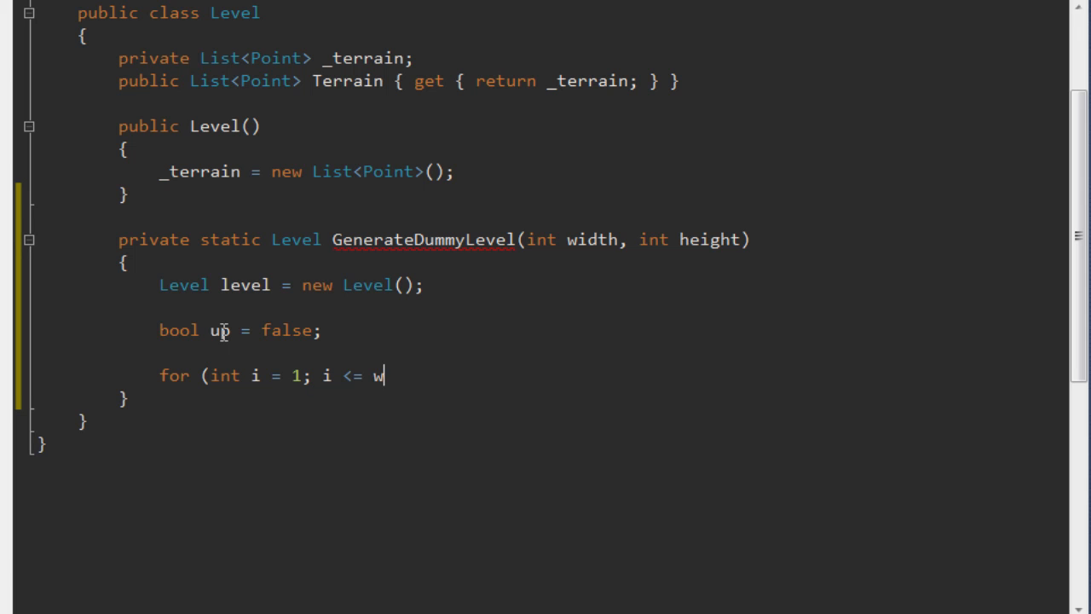
pyautogui.write('idth; i')
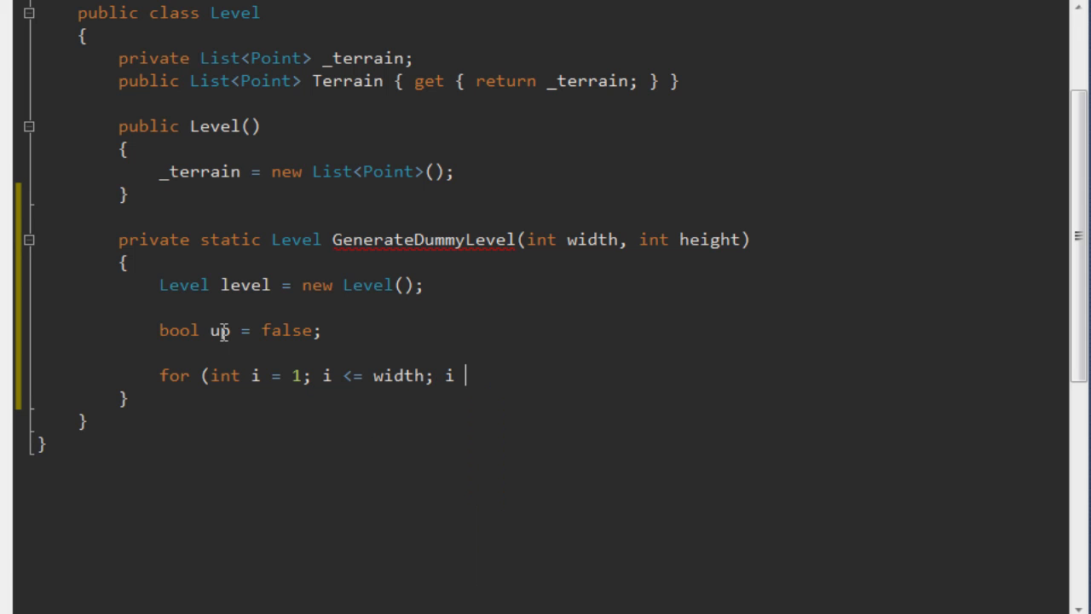
pyautogui.write('+= 20')
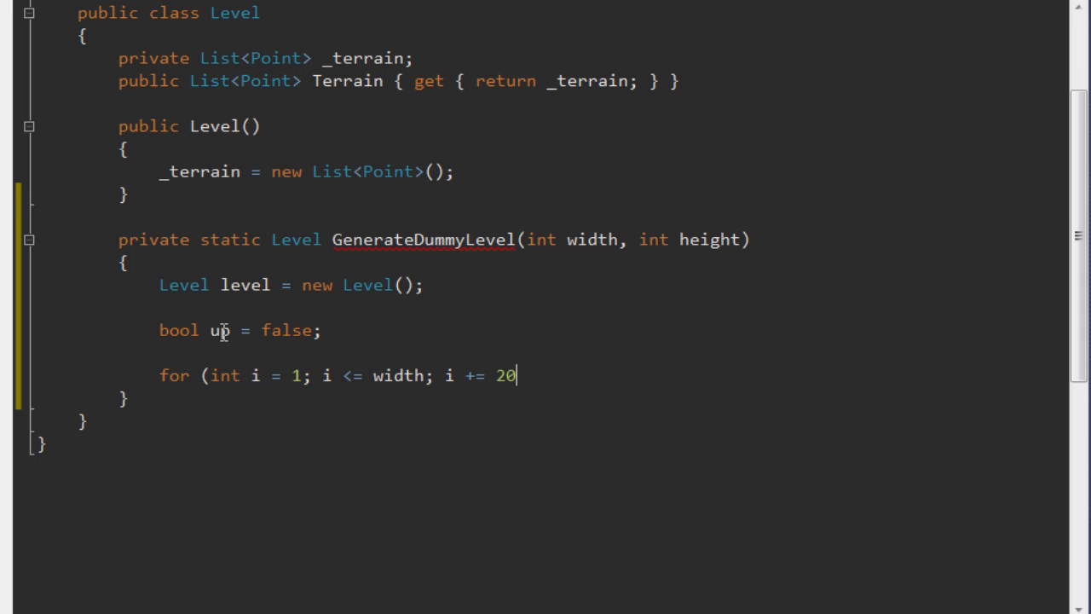
pyautogui.write(')')
pyautogui.write('{')
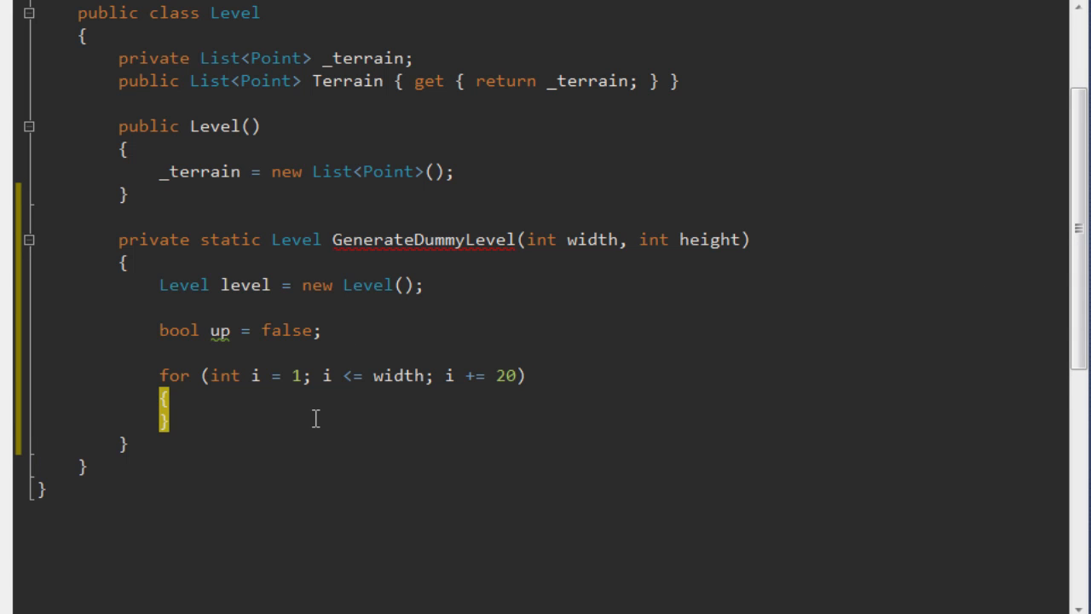
pyautogui.write('1')
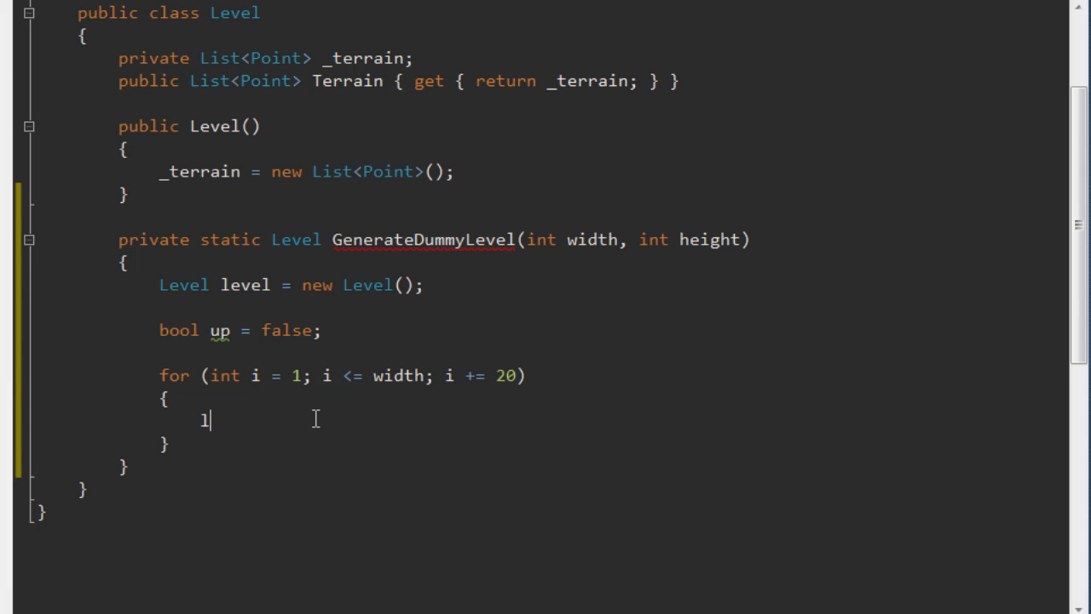
# Step: Add each terrain point as 'new Point(i, height / 2 + (up ? 10 : -10))'
pyautogui.write('level.Terrain')
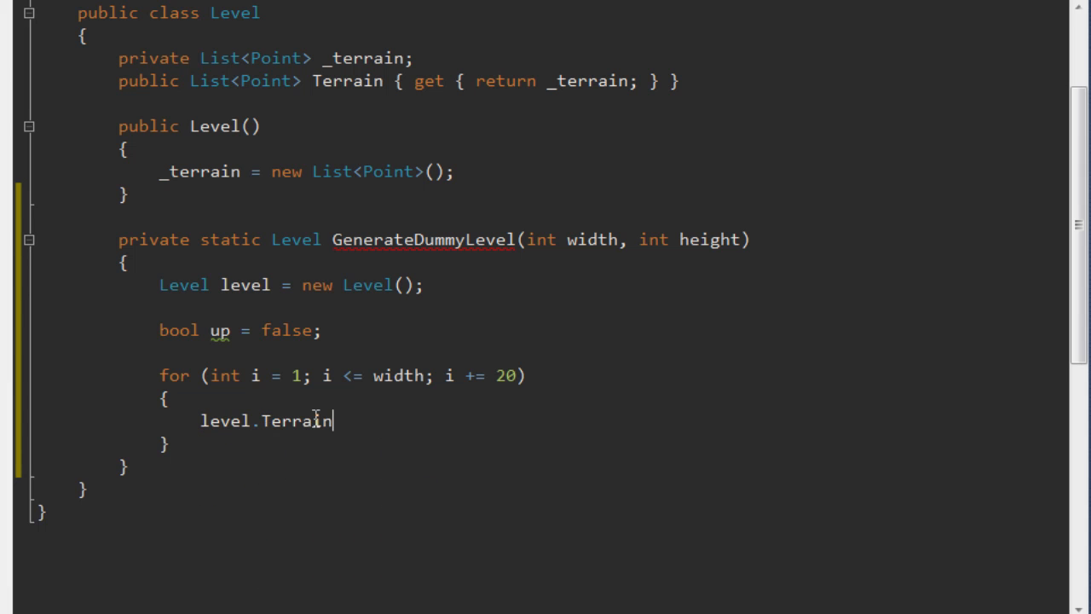
pyautogui.write('.Add(new')
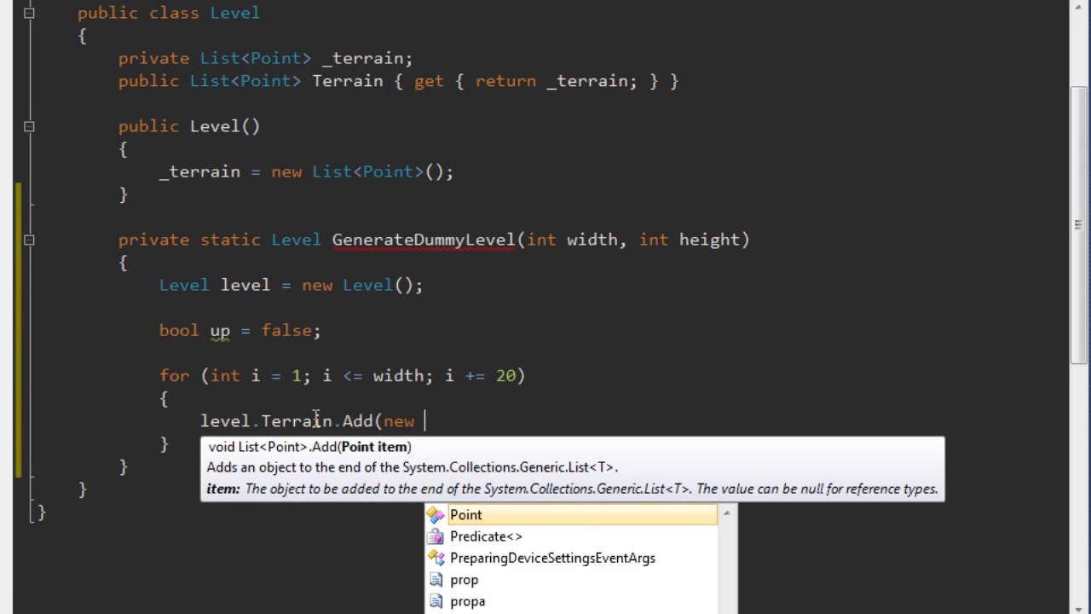
pyautogui.write('Point(')
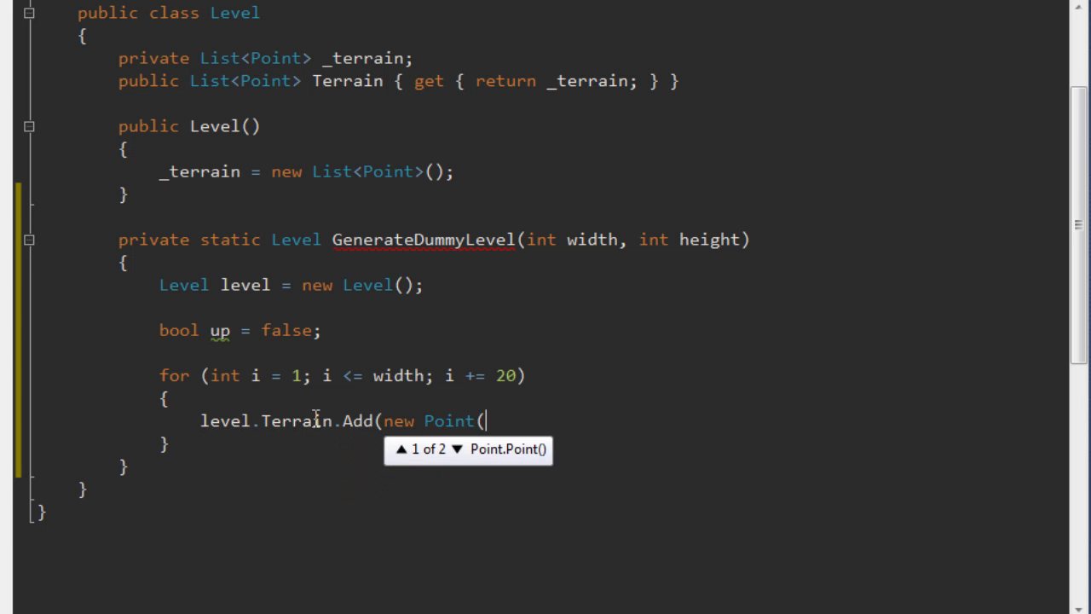
pyautogui.write('i,')
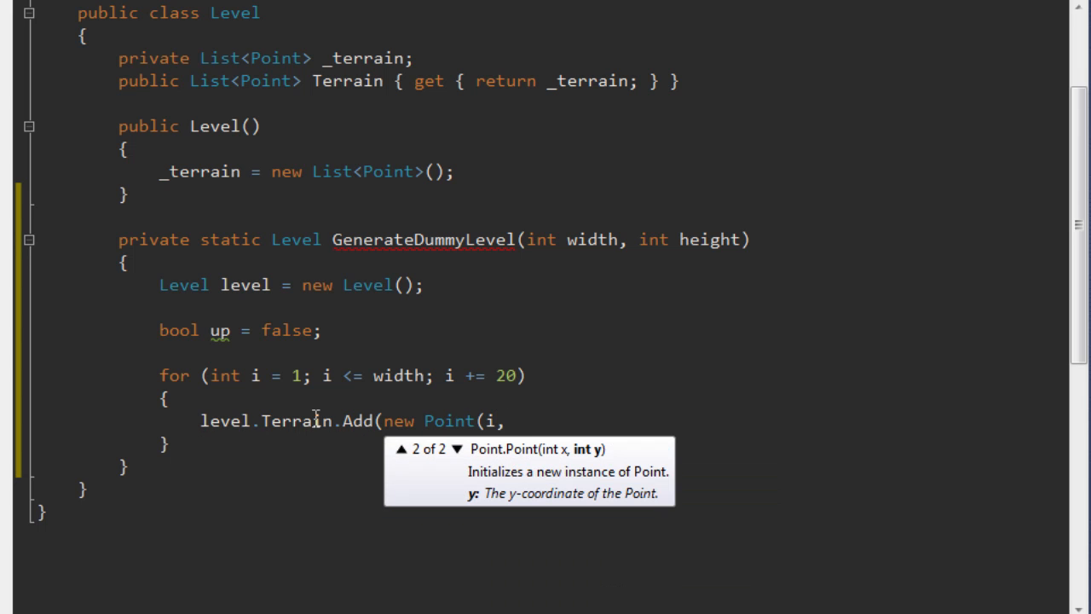
pyautogui.write('" "')
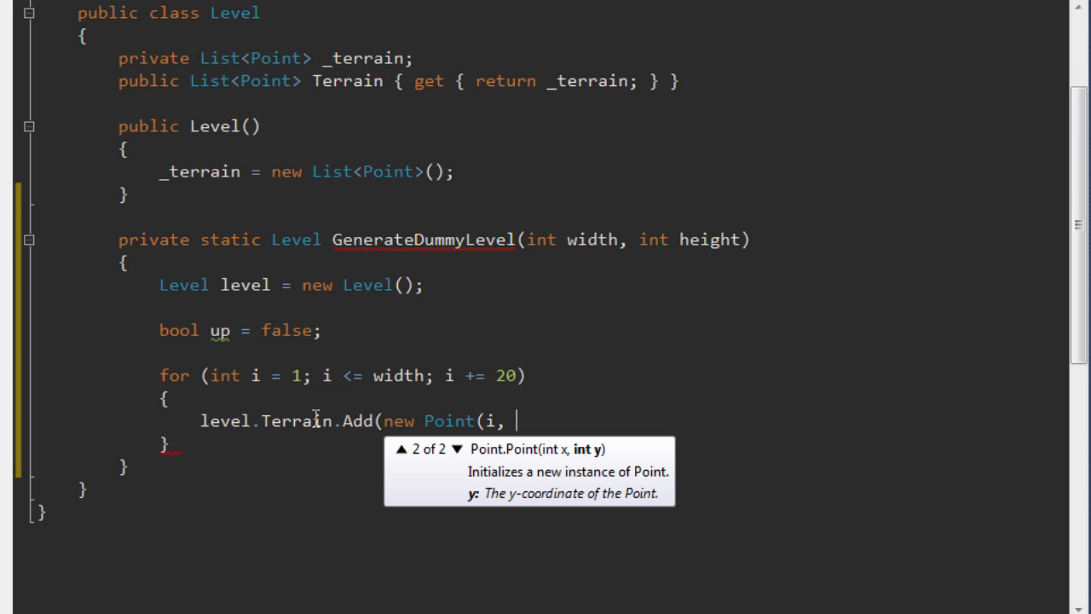
pyautogui.write('height / 2')
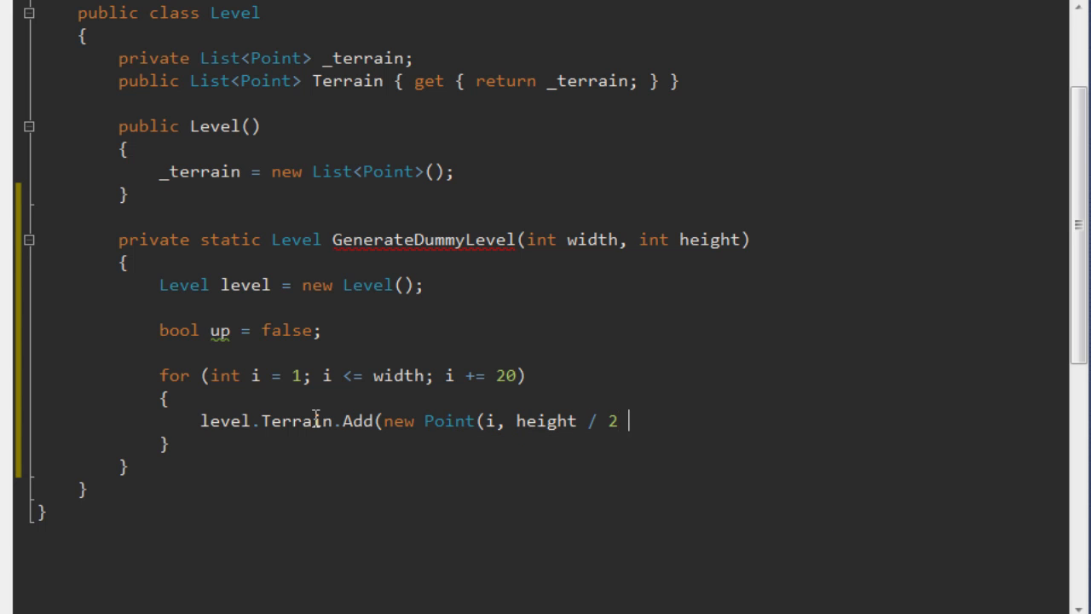
pyautogui.write('+ (')
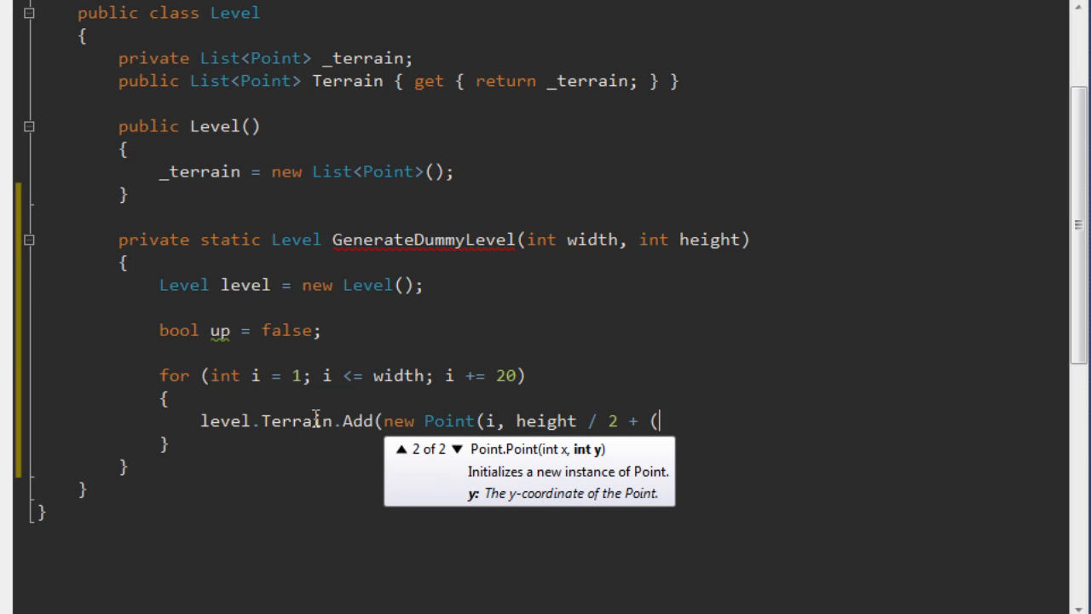
pyautogui.write('up ?')
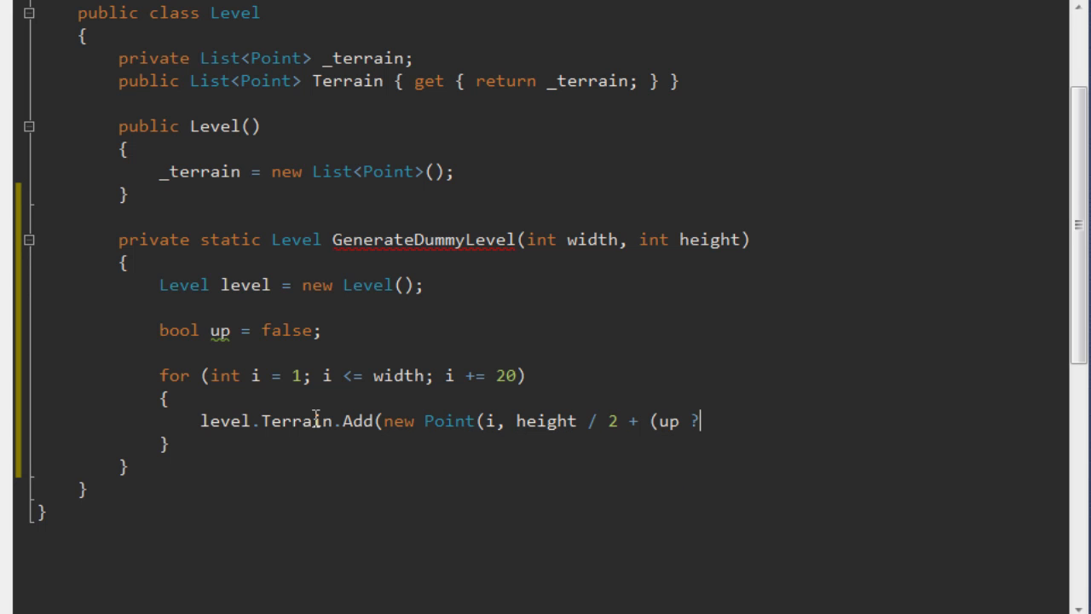
pyautogui.write('1')
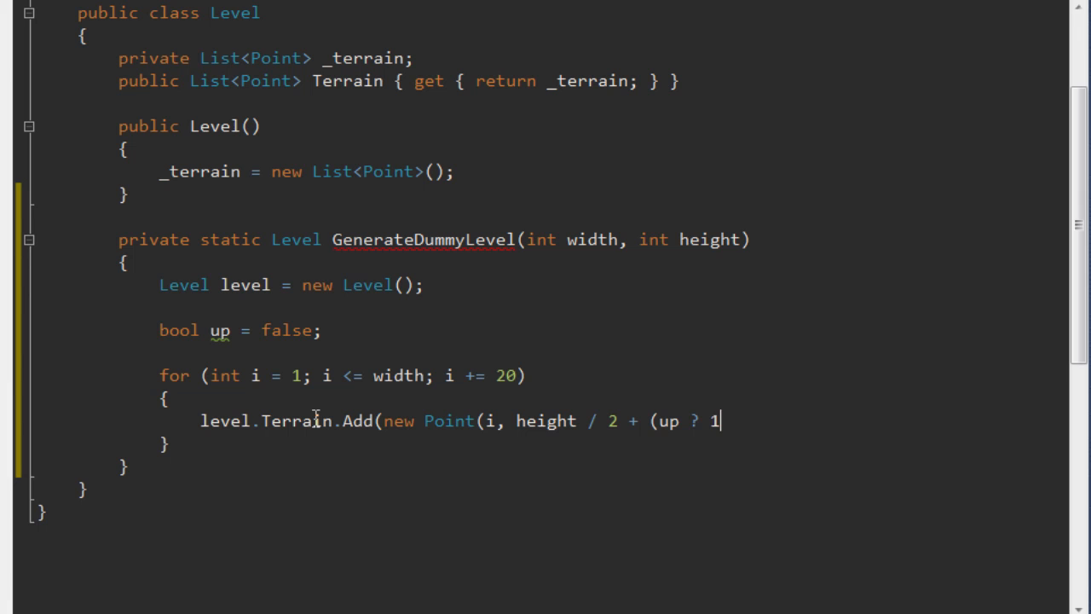
pyautogui.write('0')
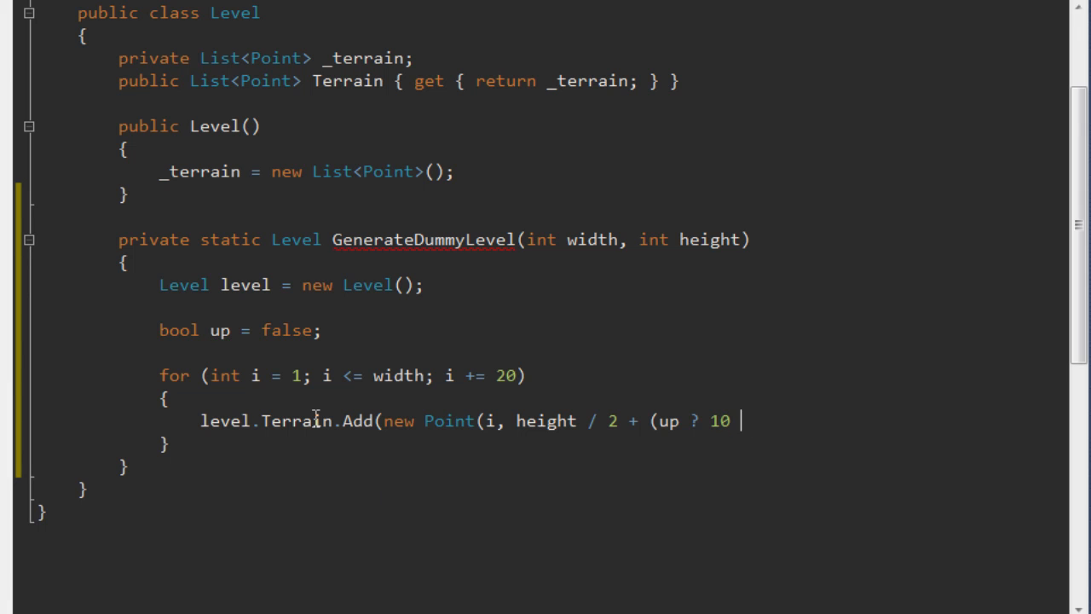
pyautogui.write(': -10)));')
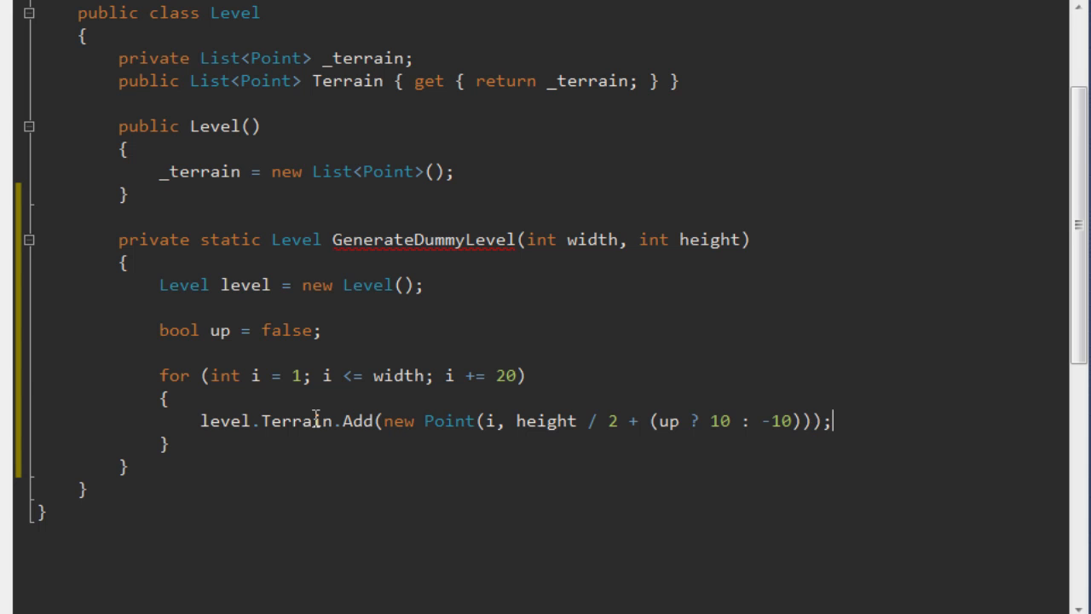
# Step: Flip the flag with 'up = !up;' each iteration and 'return level;' after the loop
pyautogui.write('up =')
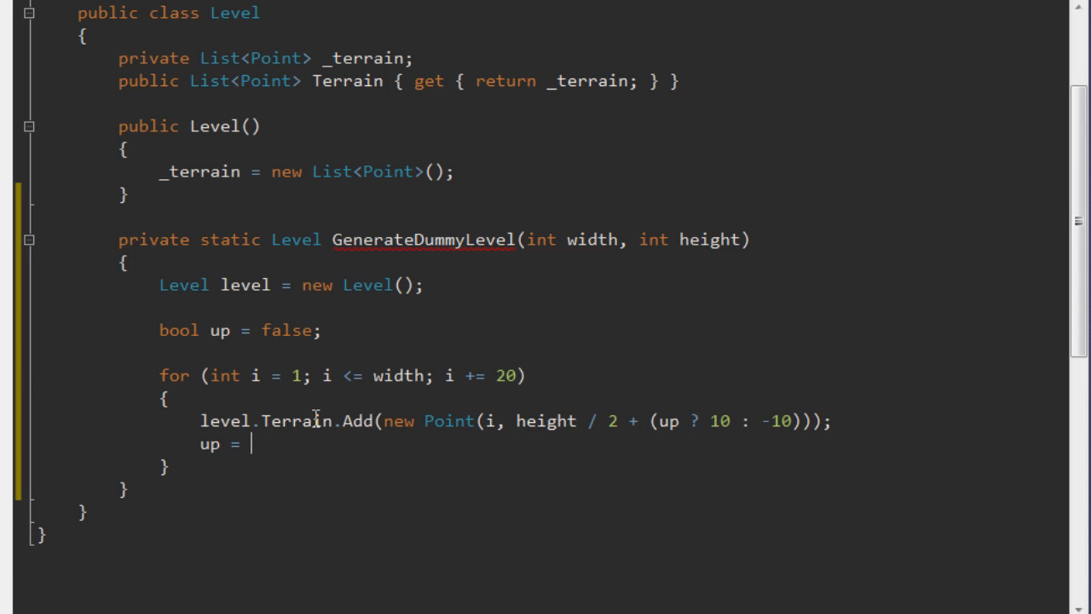
pyautogui.write('!up;')
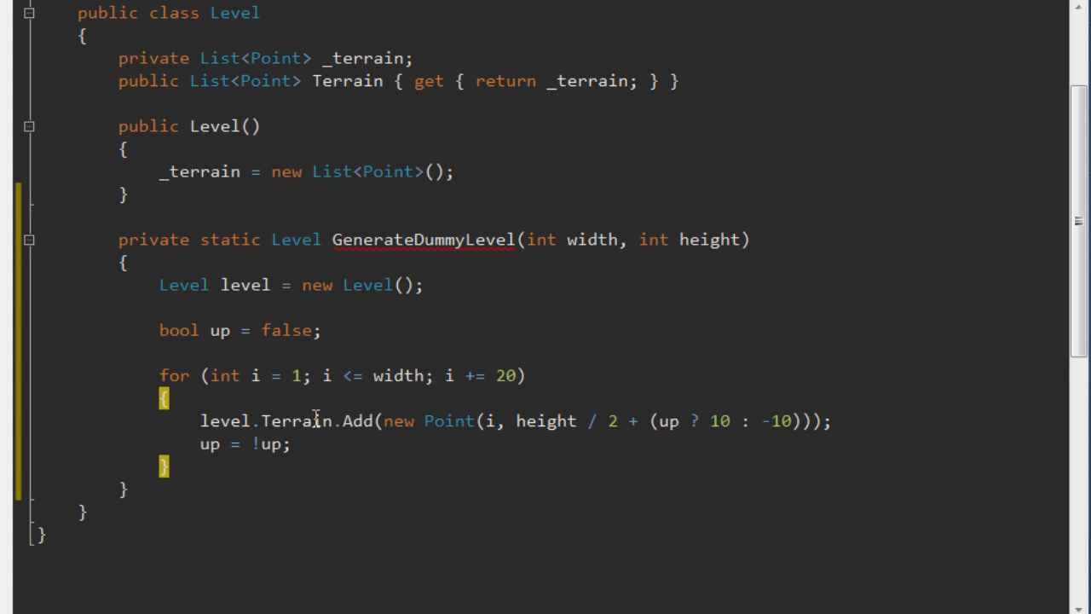
pyautogui.write('return level;')
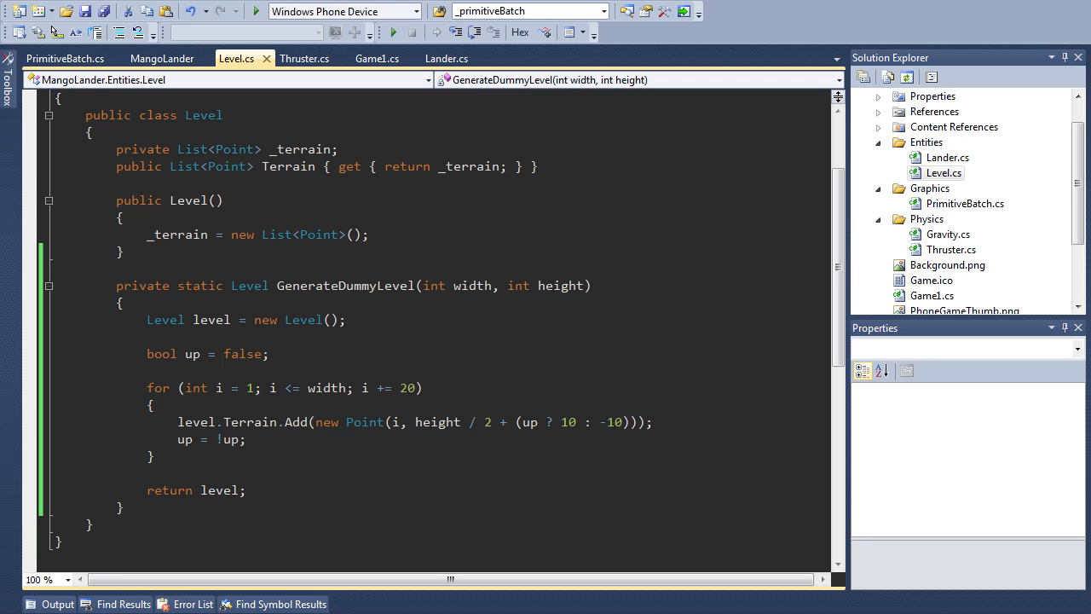
pyautogui.moveTo(348, 55)
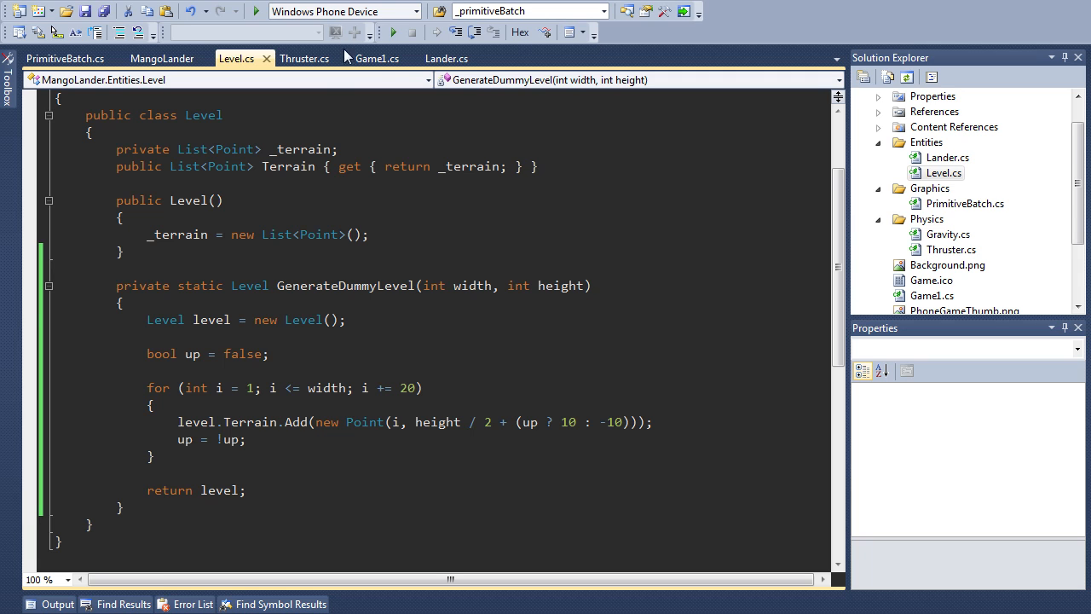
# Step: Add a '// Level' comment and 'Level _level;' field to Game1.cs
pyautogui.click(377, 58)
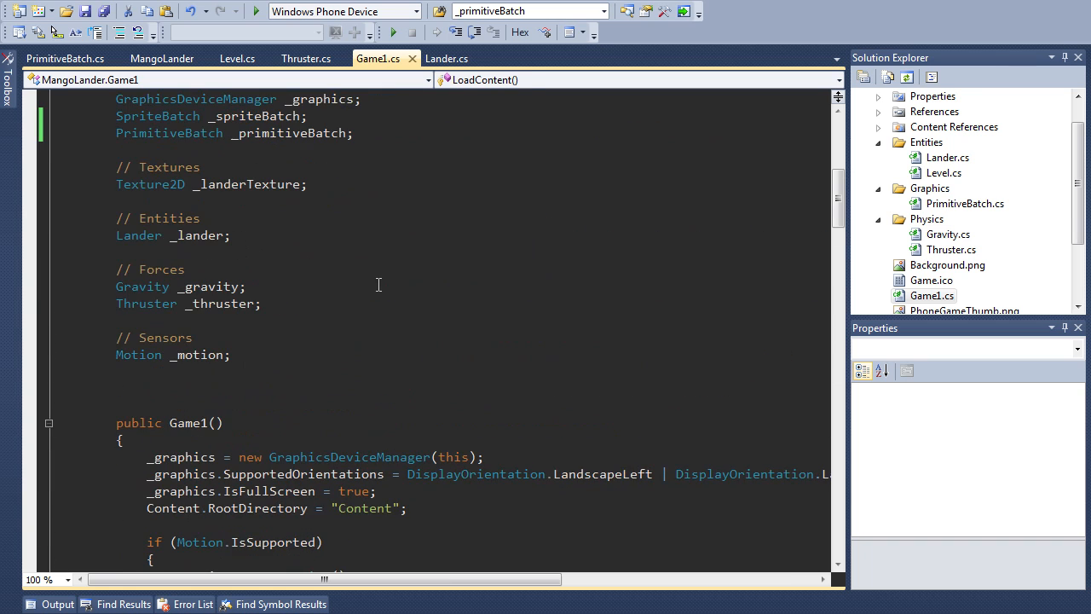
pyautogui.write('// Level')
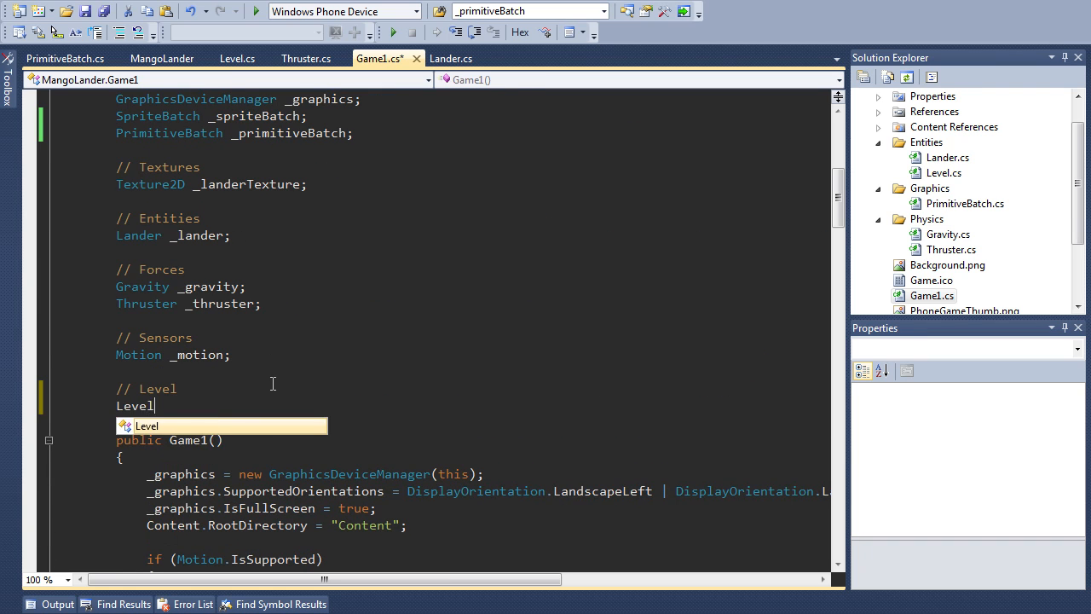
pyautogui.write('_level;')
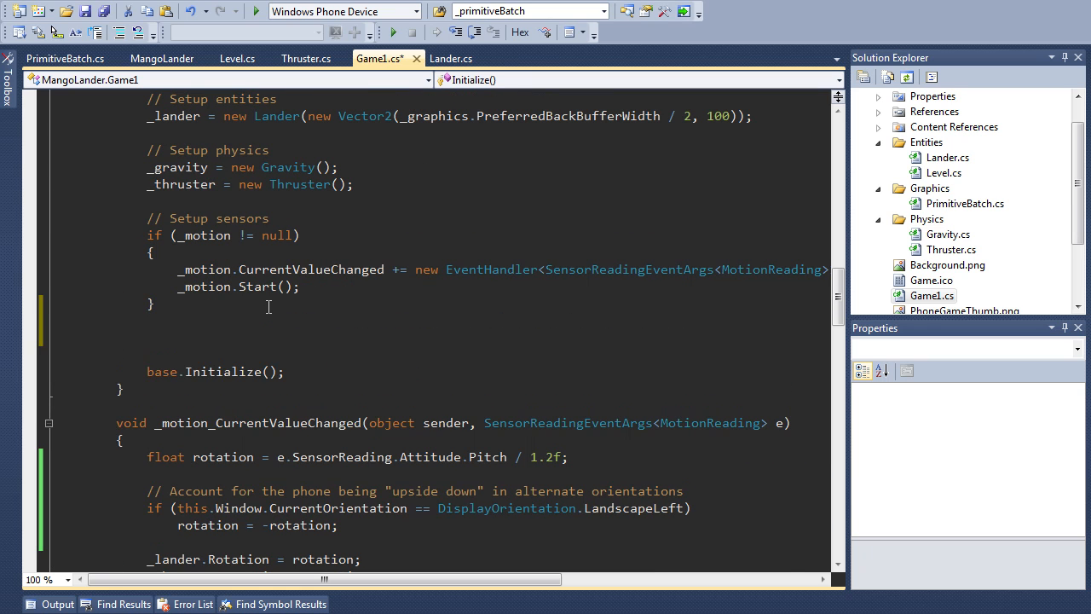
# Step: Under '// Setup level', assign _level from Level.GenerateDummyLevel with the preferred back-buffer width and height
pyautogui.write('// Setup level')
pyautogui.write('_level')
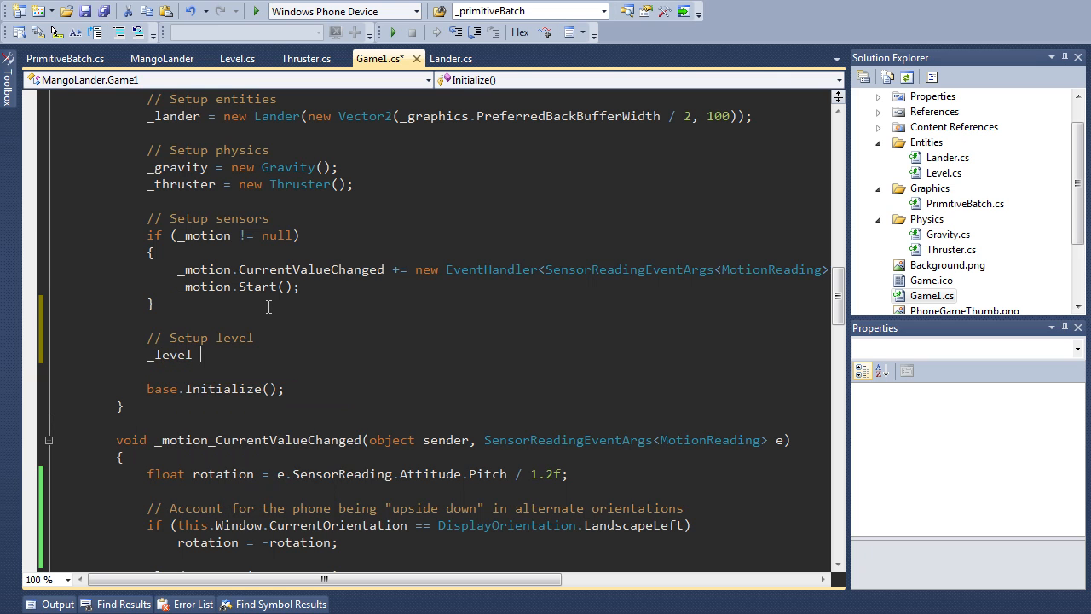
pyautogui.click(237, 58)
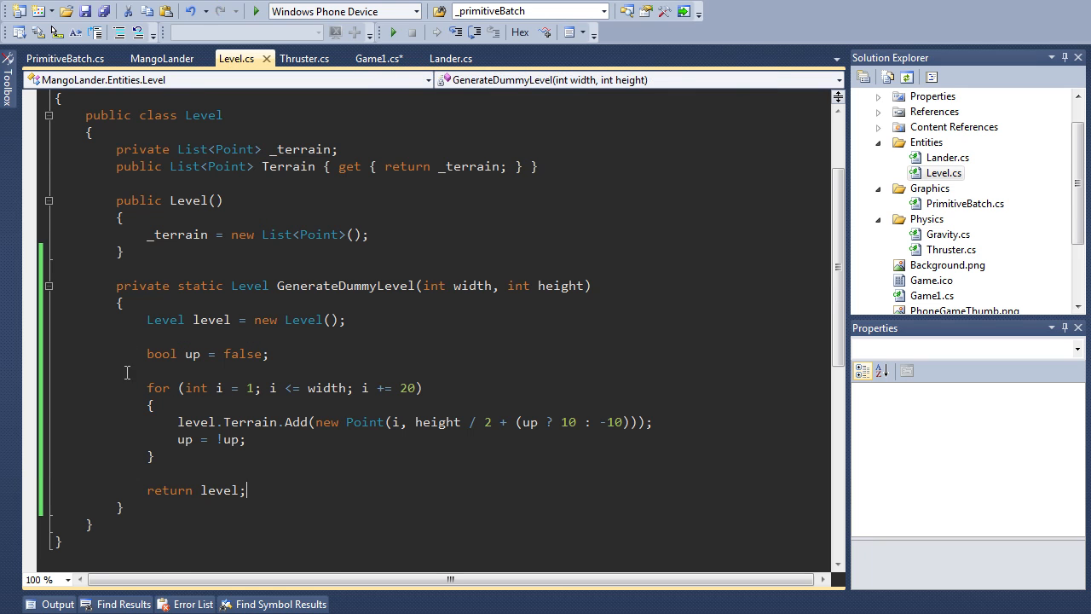
pyautogui.write('p')
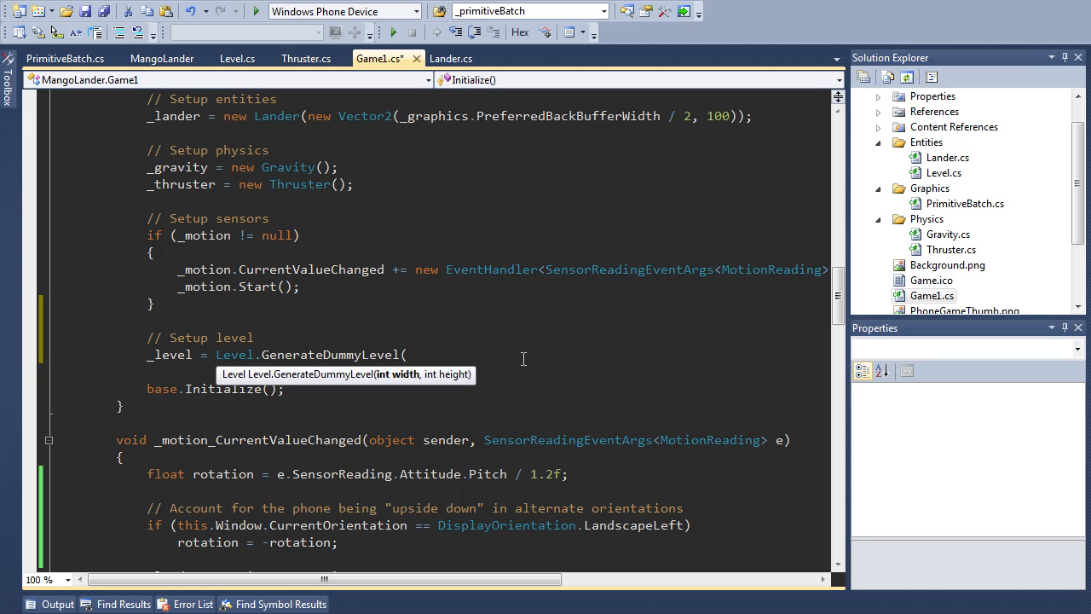
pyautogui.write('_graphics.')
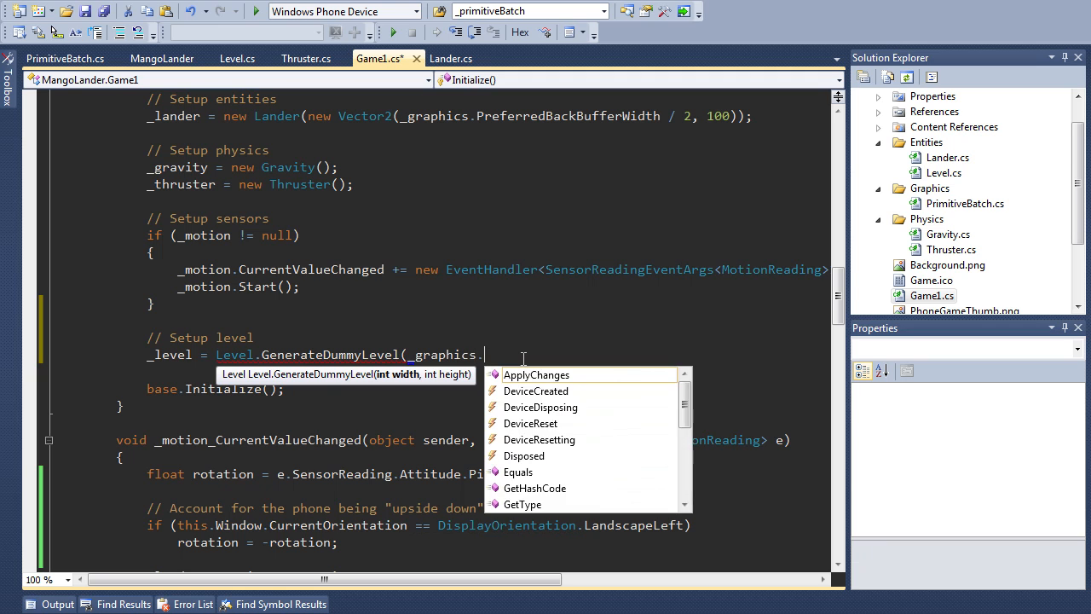
pyautogui.write('PreferredBackBufferWidth')
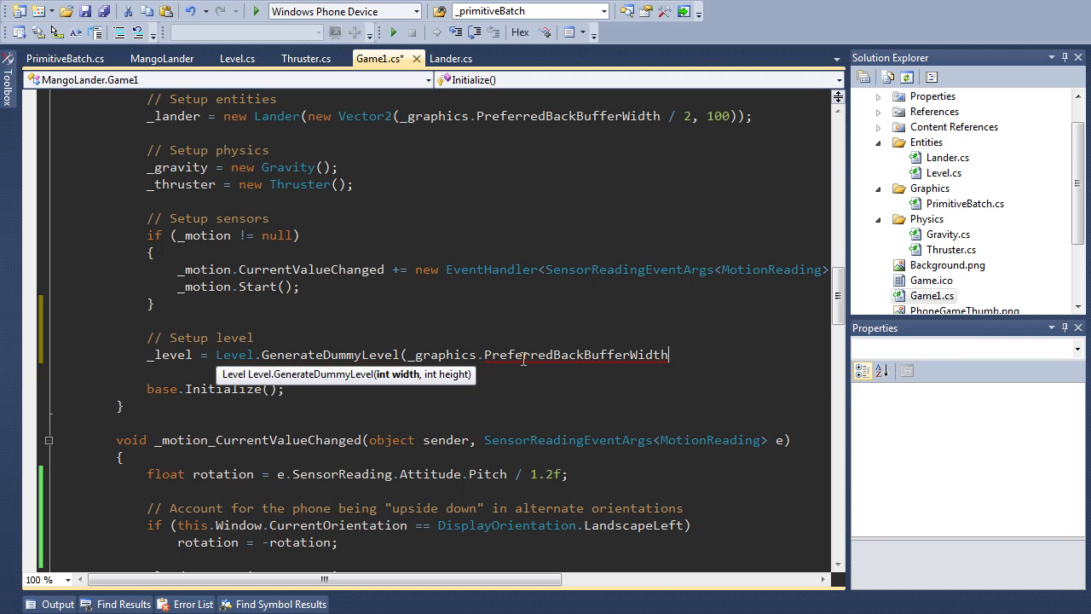
pyautogui.write(',')
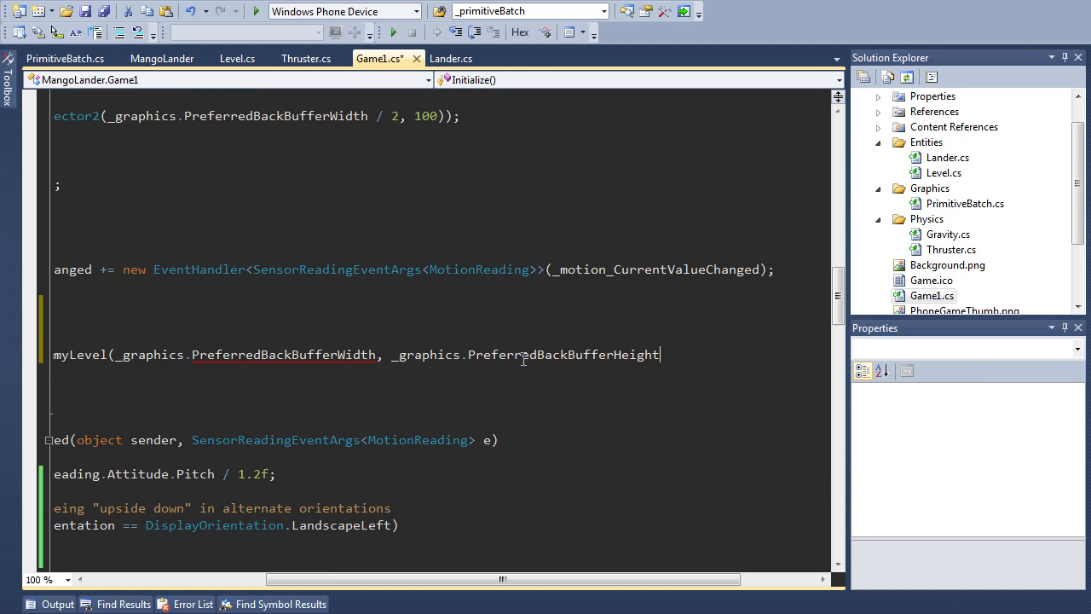
pyautogui.write(');')
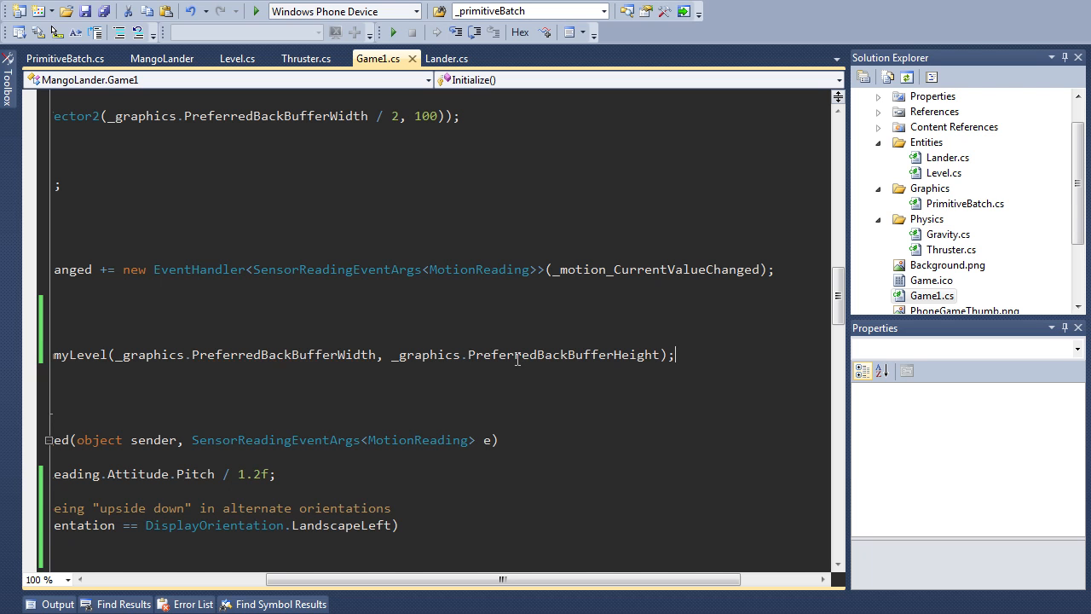
pyautogui.scroll(-3)
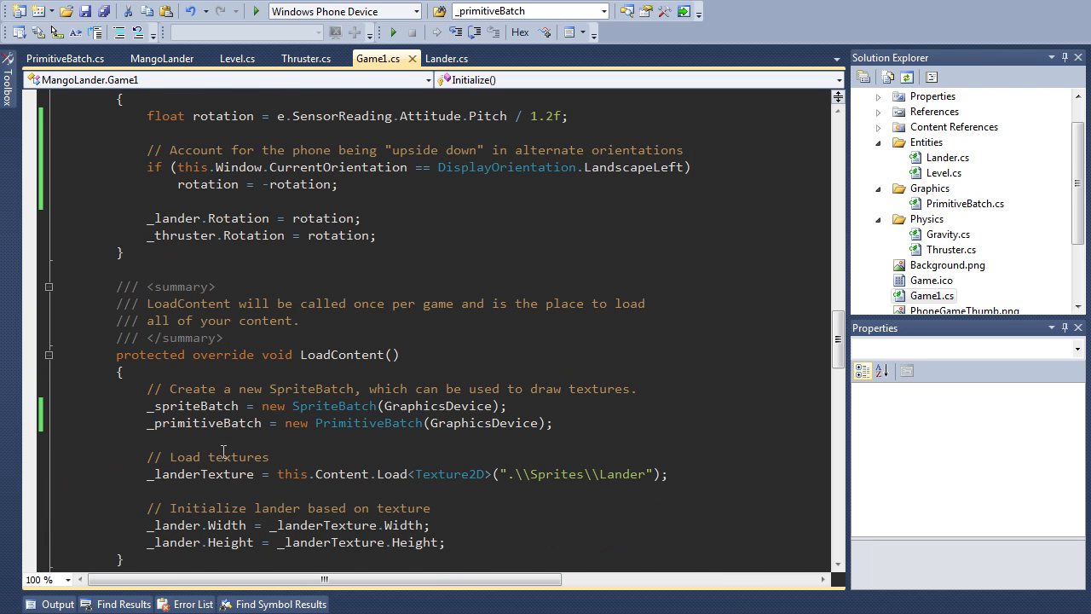
# Step: Add '// Draw terrain' and '_primitiveBatch.Begin(PrimitiveType.TriangleList);' in Draw
pyautogui.scroll(-3)
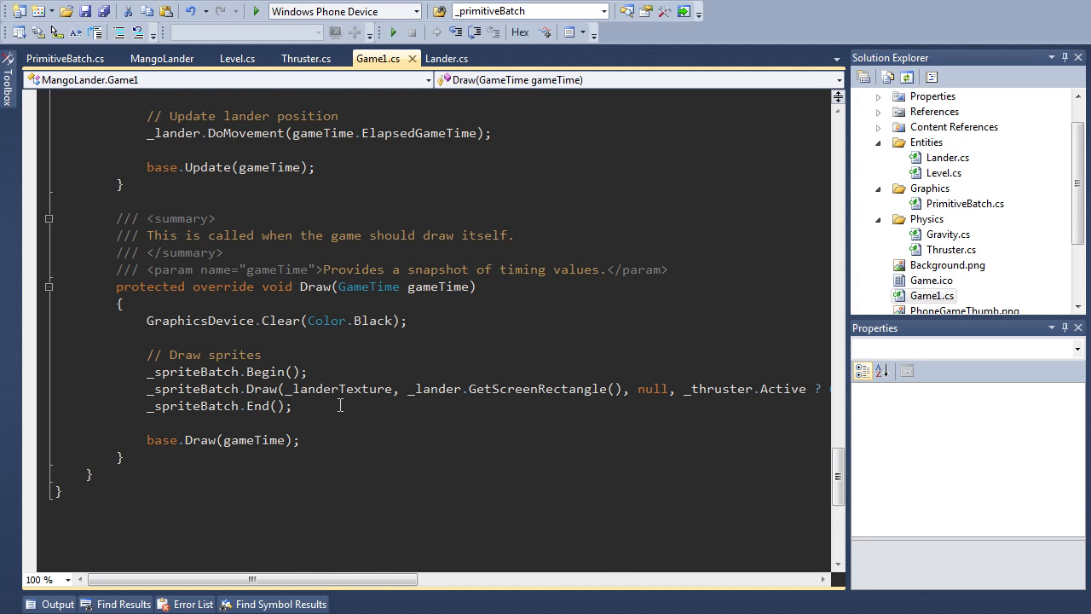
pyautogui.write('//')
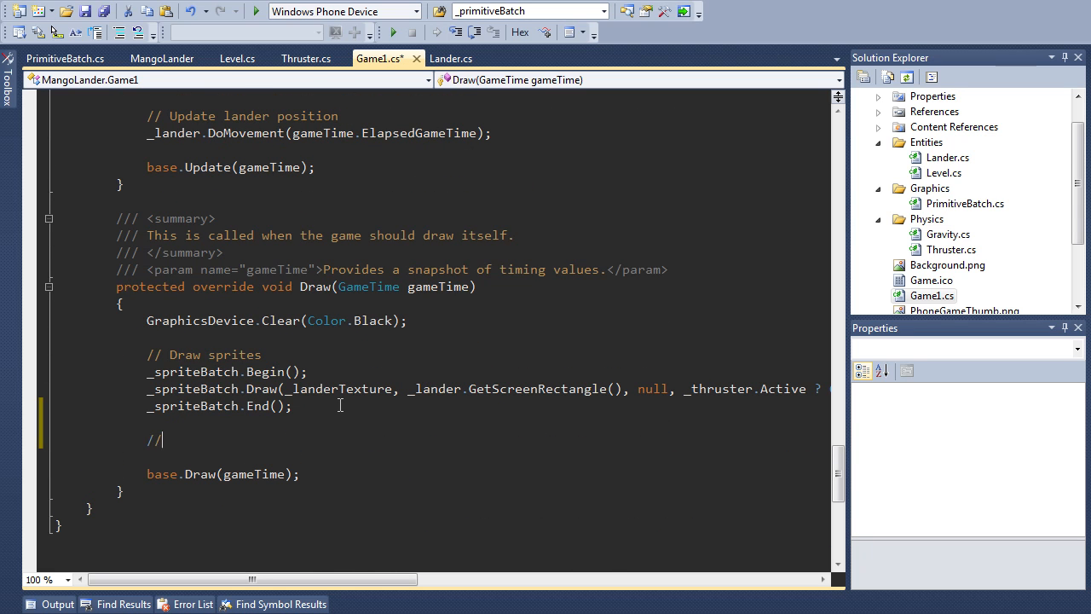
pyautogui.write('Draw terrain')
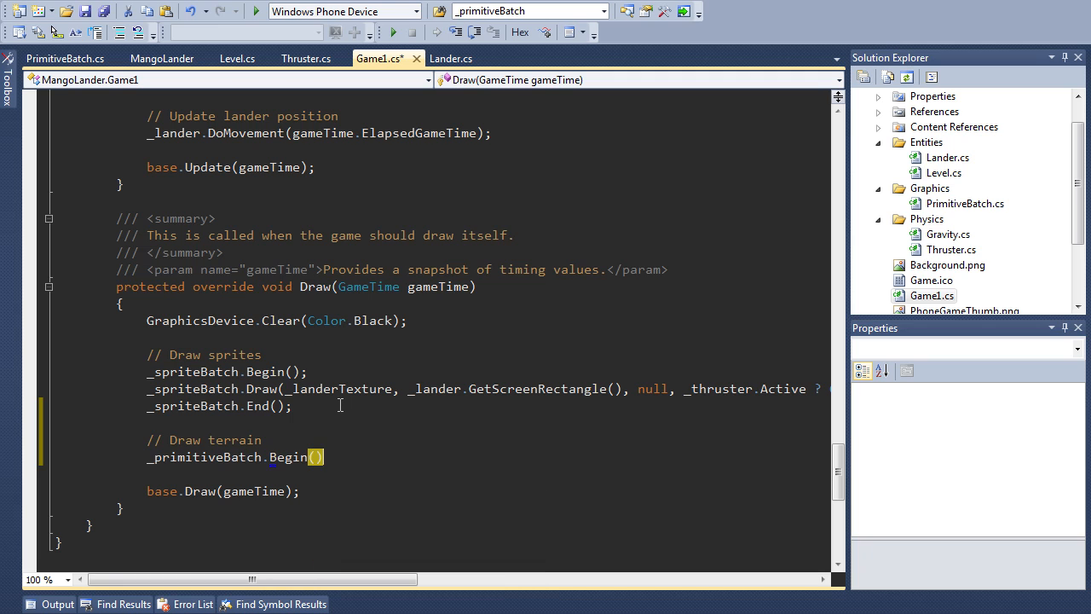
pyautogui.write('PrimitiveType')
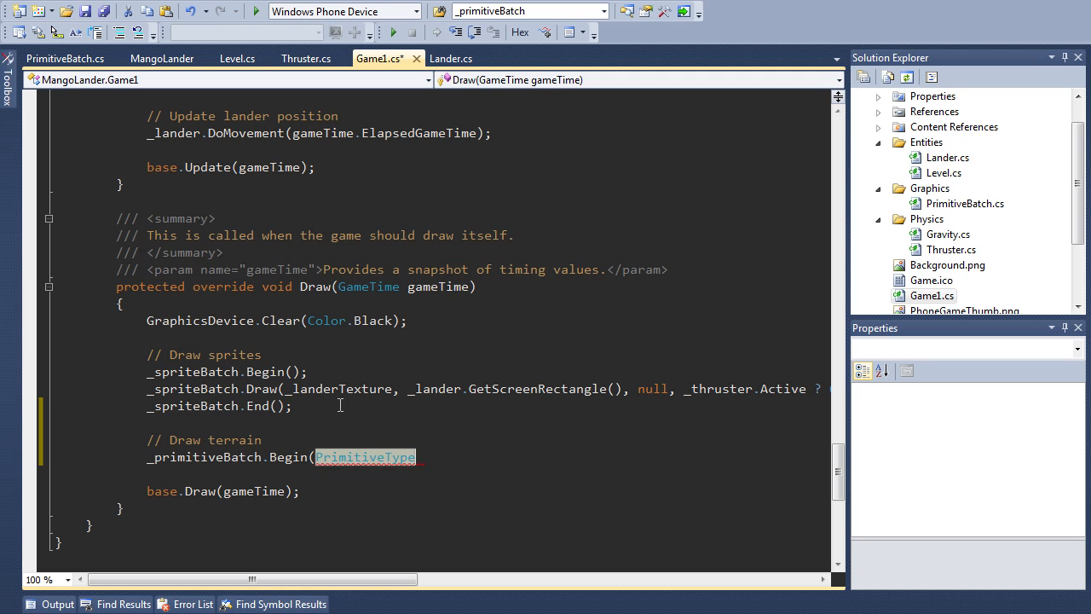
pyautogui.write('.')
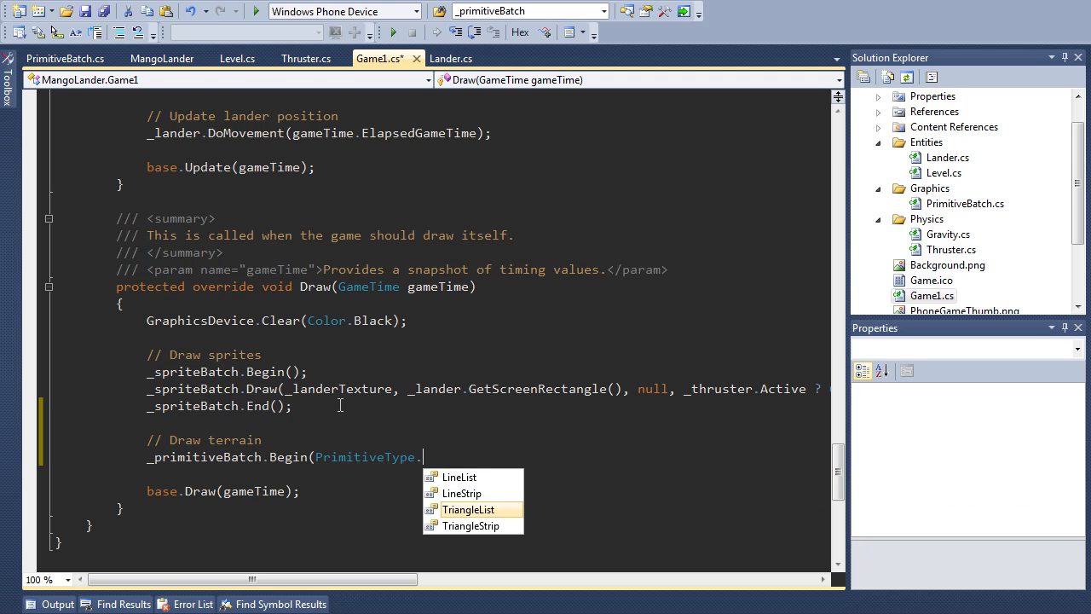
pyautogui.moveTo(468, 508)
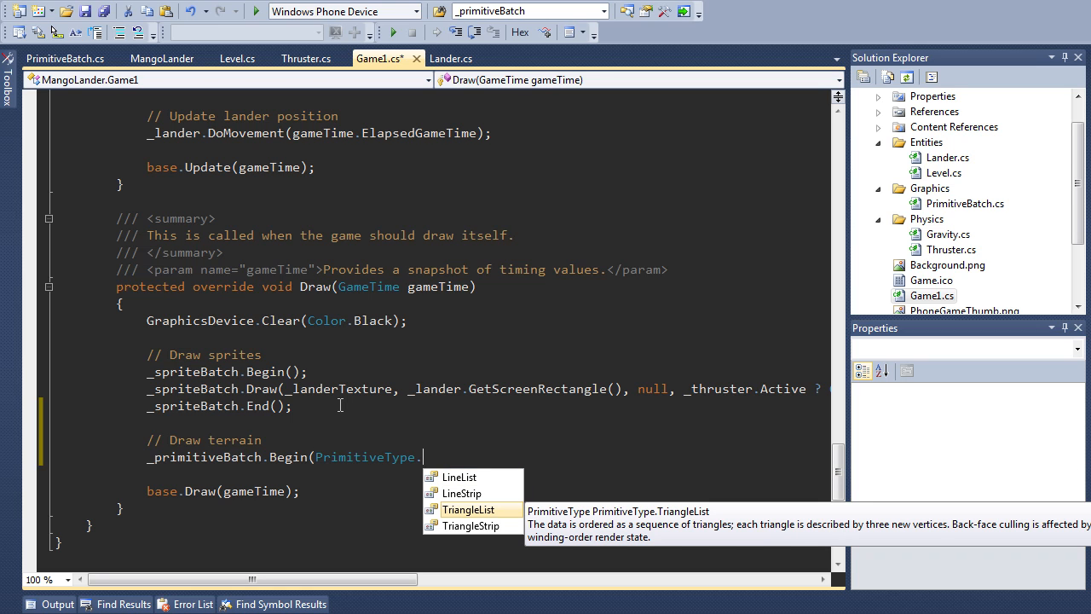
pyautogui.doubleClick(467, 508)
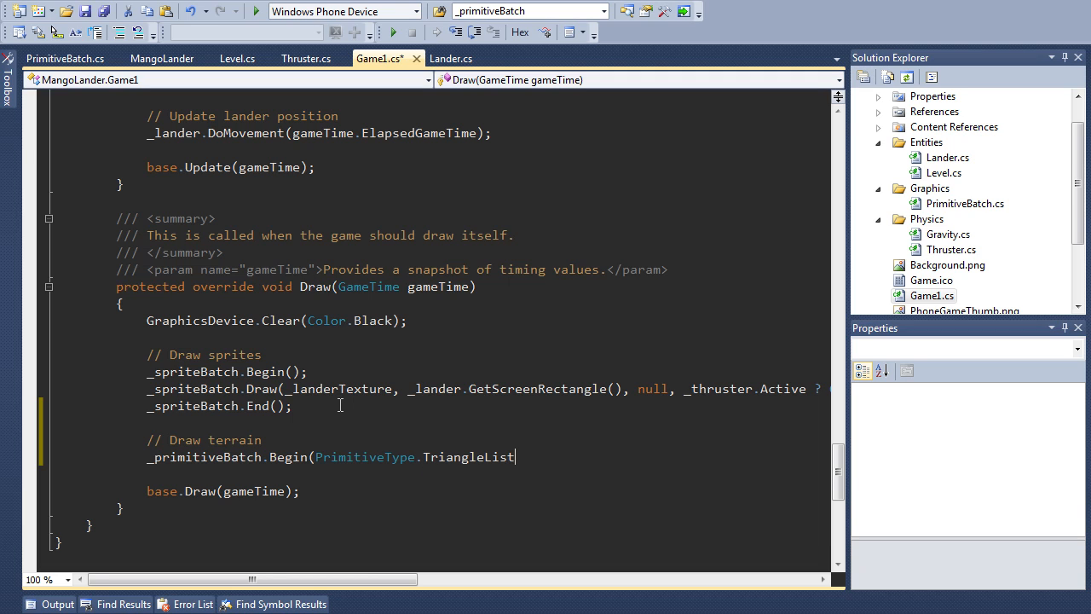
pyautogui.write(');')
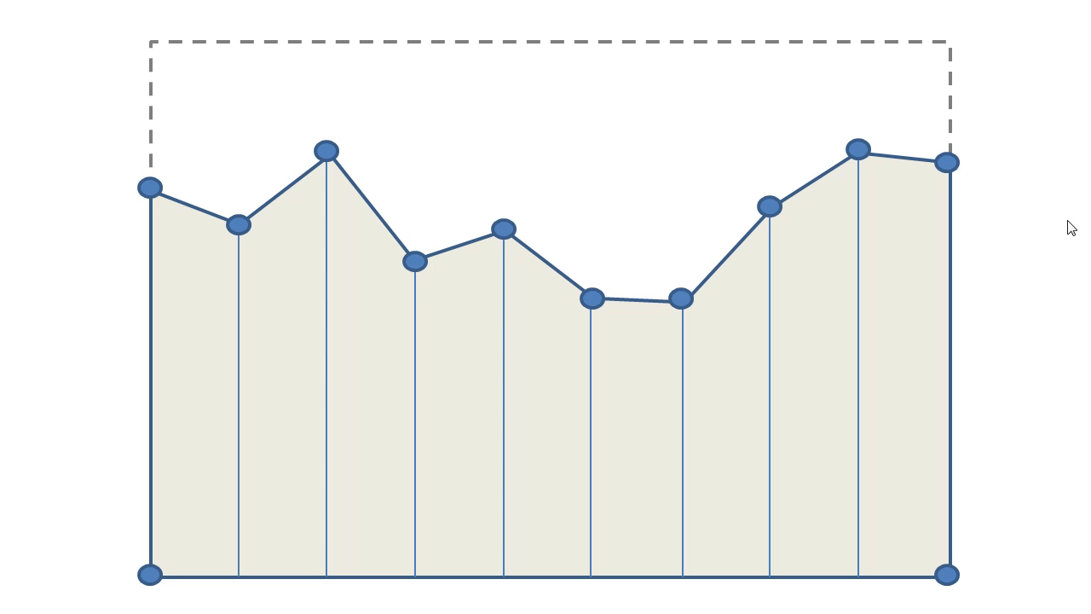
pyautogui.moveTo(191, 213)
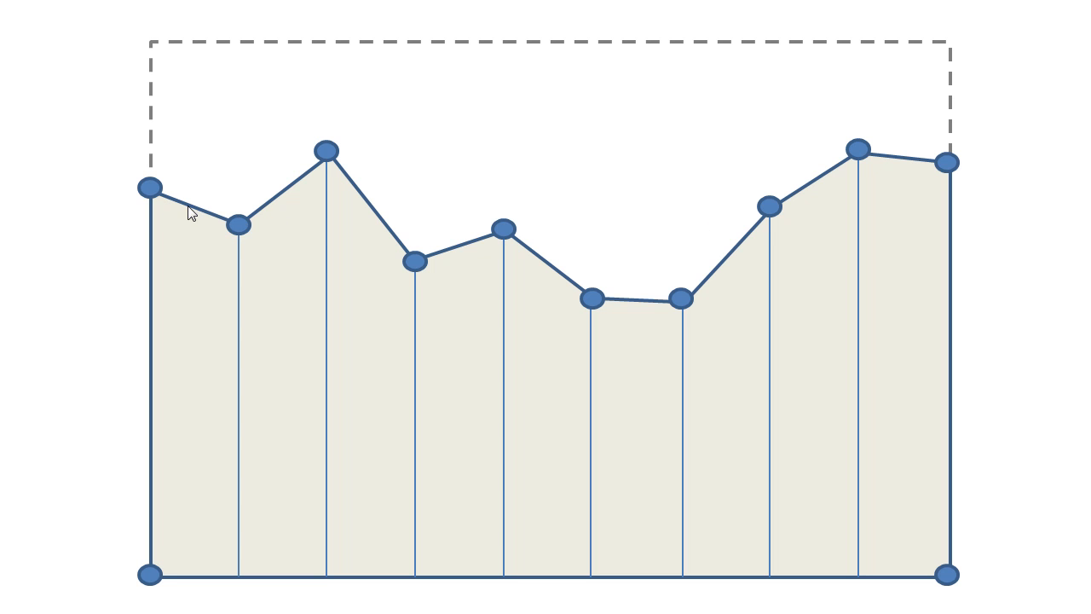
pyautogui.moveTo(186, 248)
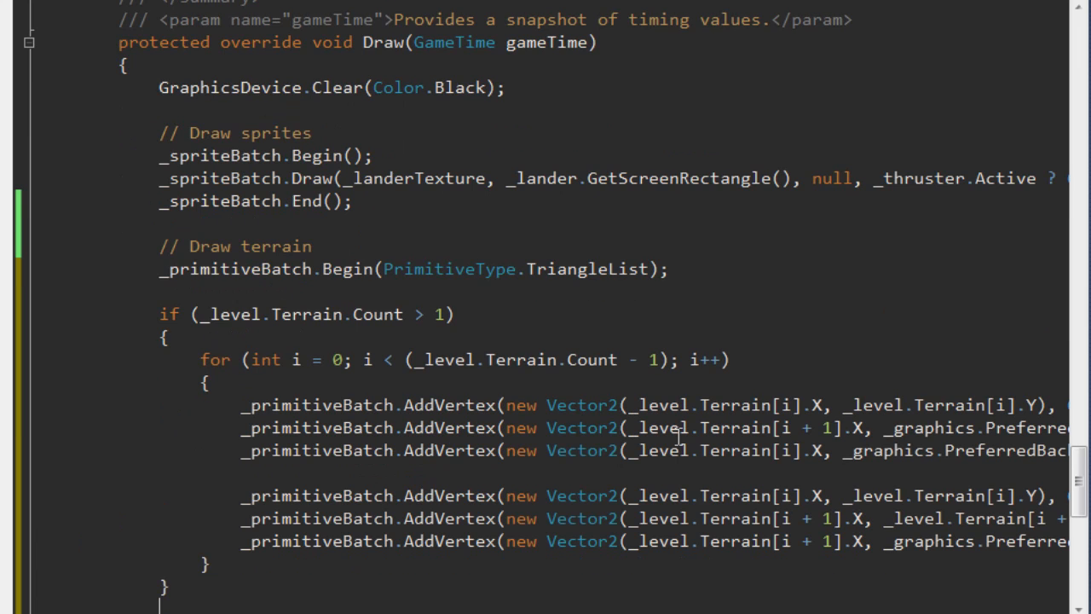
pyautogui.moveTo(493, 341)
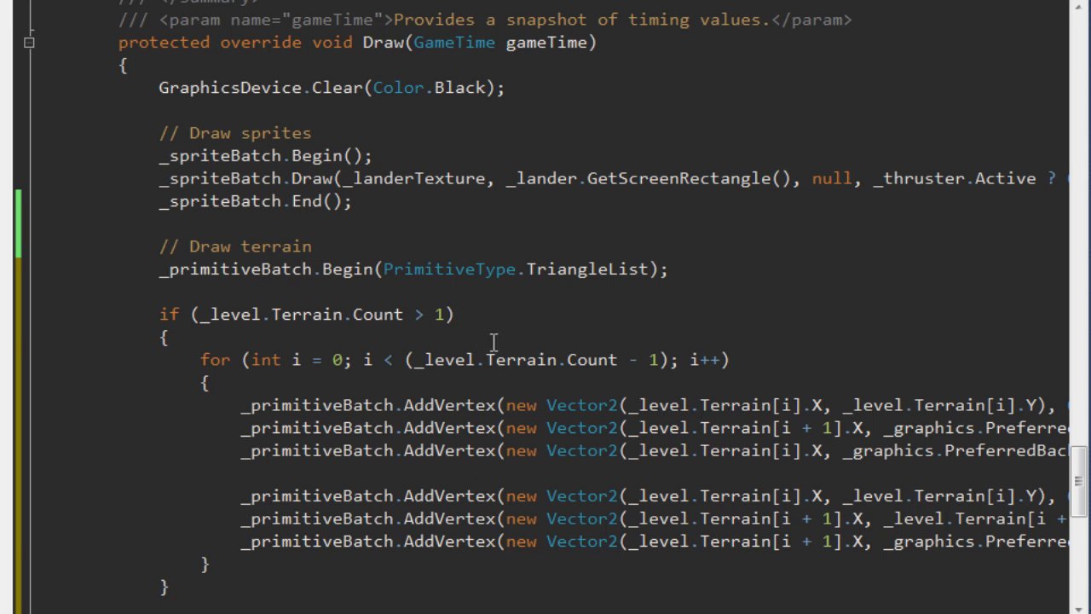
pyautogui.doubleClick(520, 358)
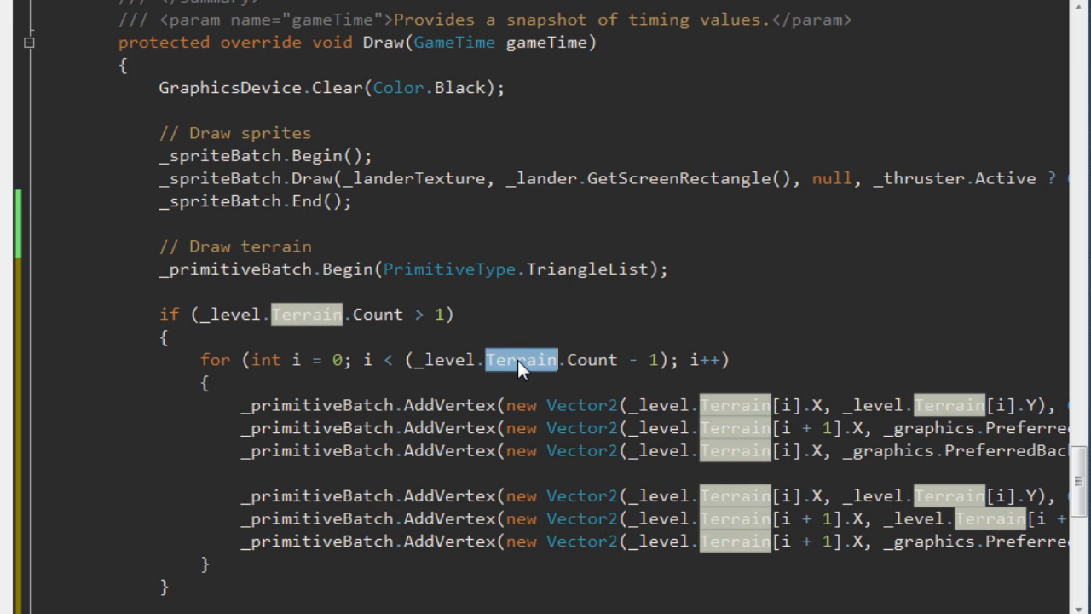
pyautogui.moveTo(508, 372)
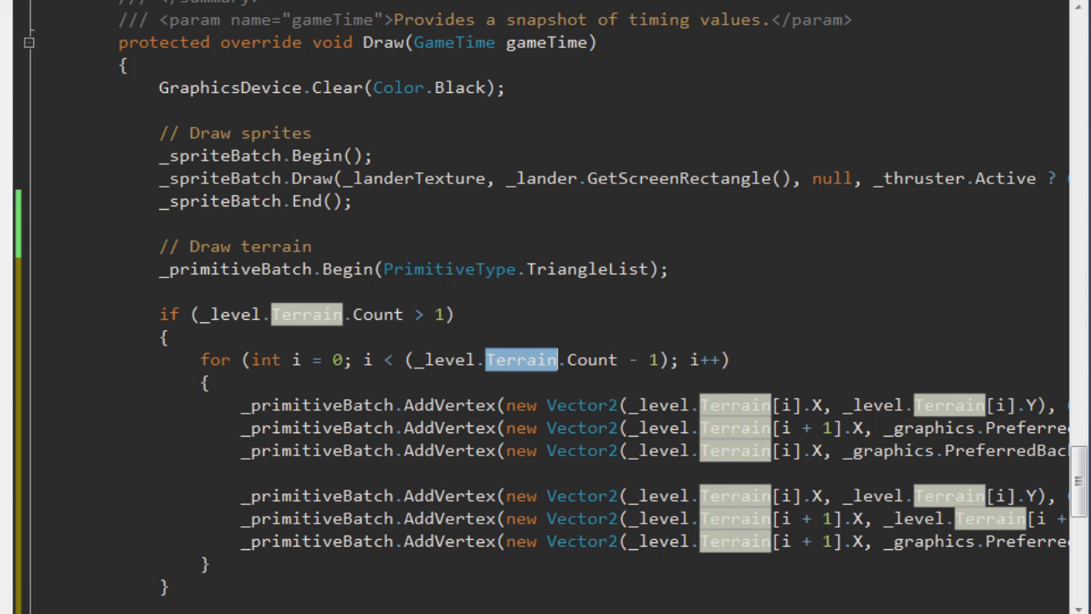
pyautogui.hscroll(3)
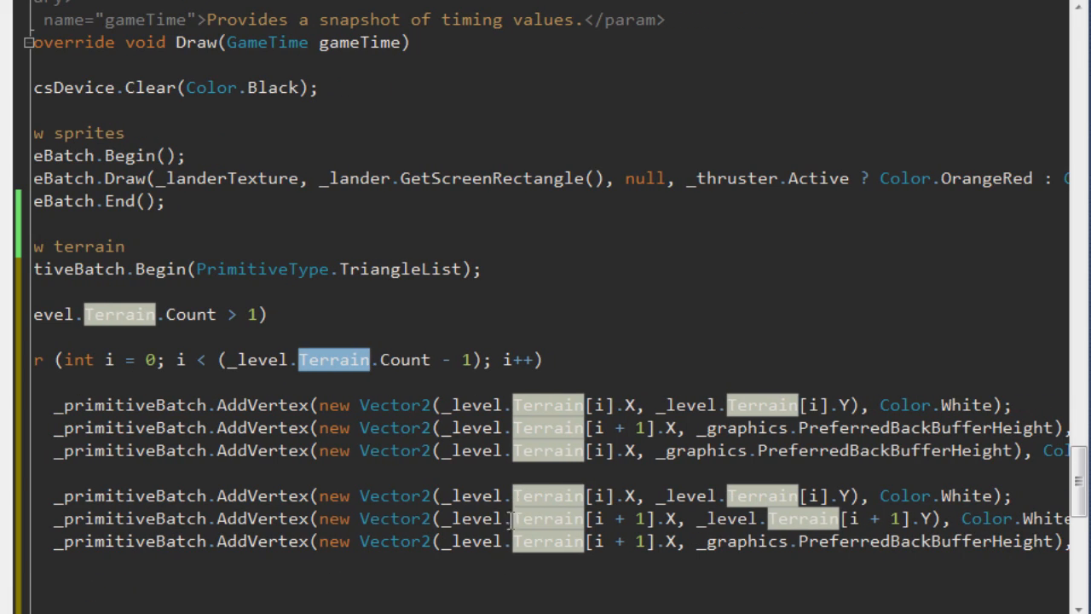
pyautogui.moveTo(128, 450)
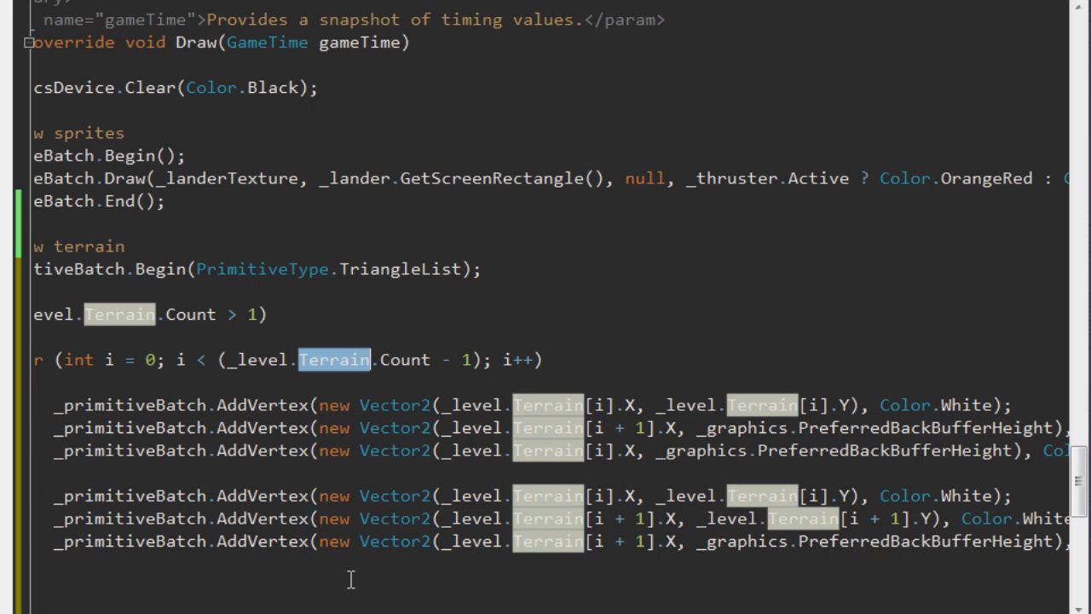
pyautogui.moveTo(334, 494)
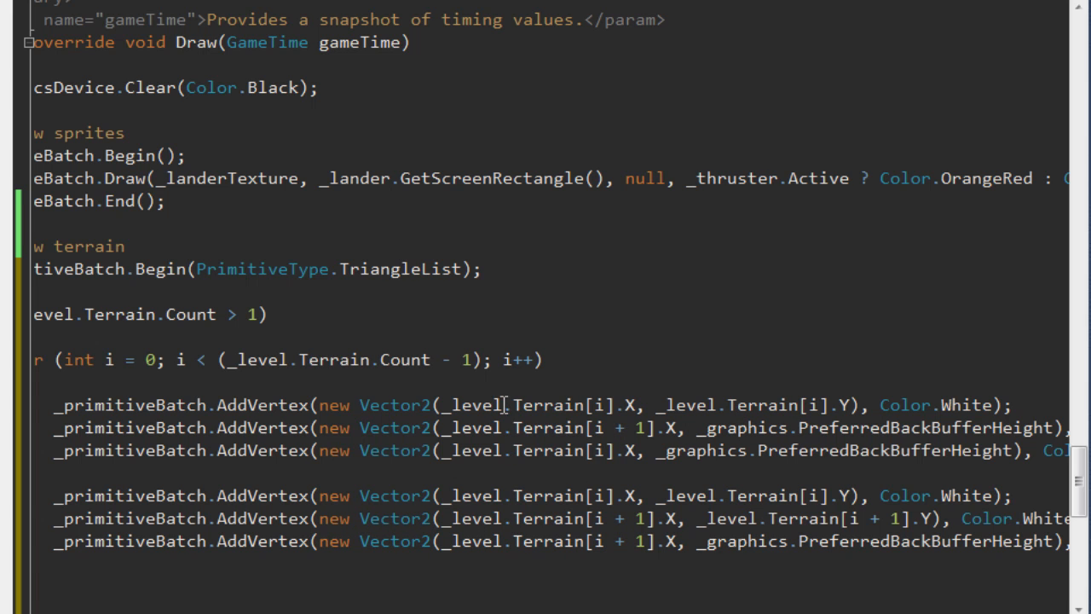
pyautogui.doubleClick(548, 404)
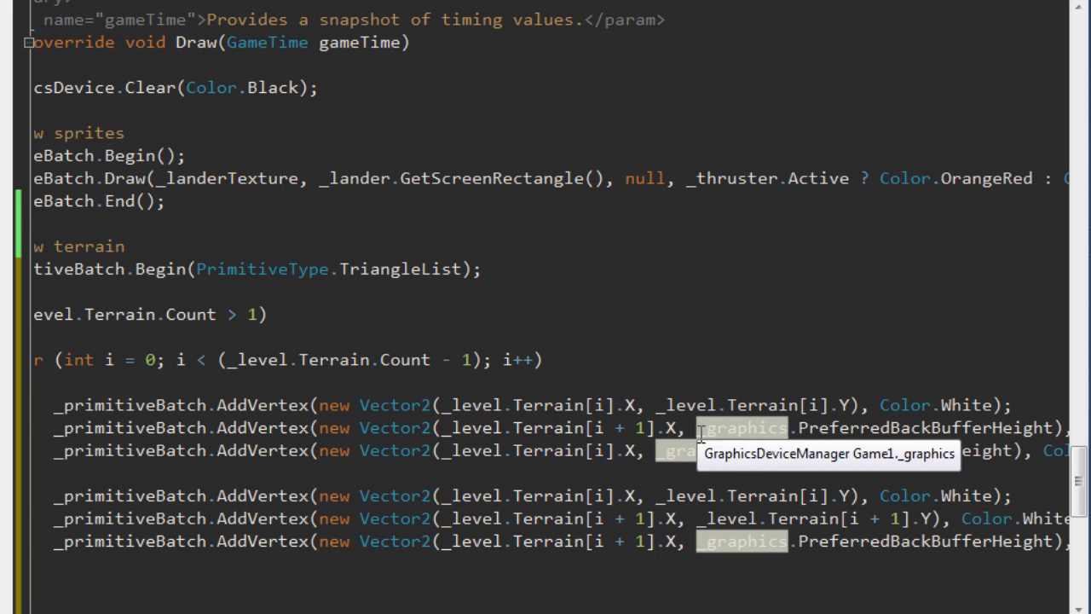
pyautogui.moveTo(697, 428); pyautogui.dragTo(1044, 428)
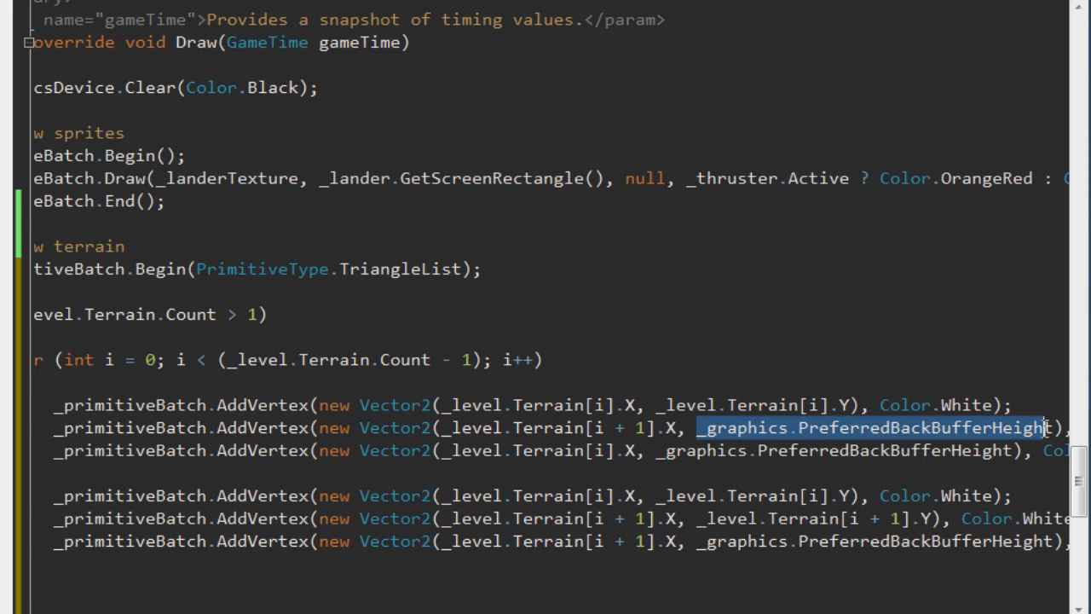
pyautogui.click(769, 353)
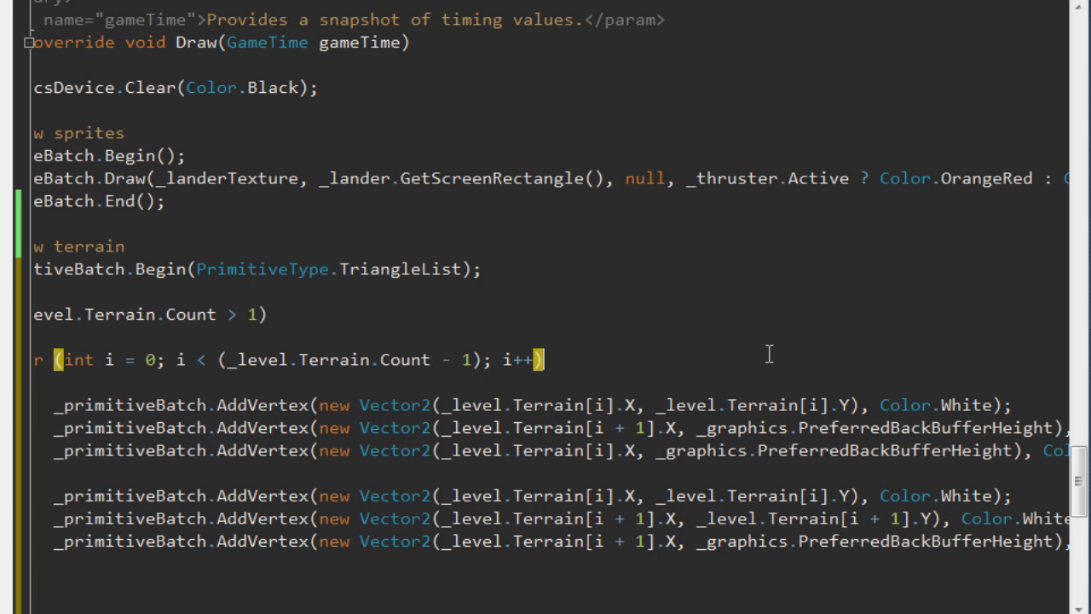
pyautogui.moveTo(750, 349)
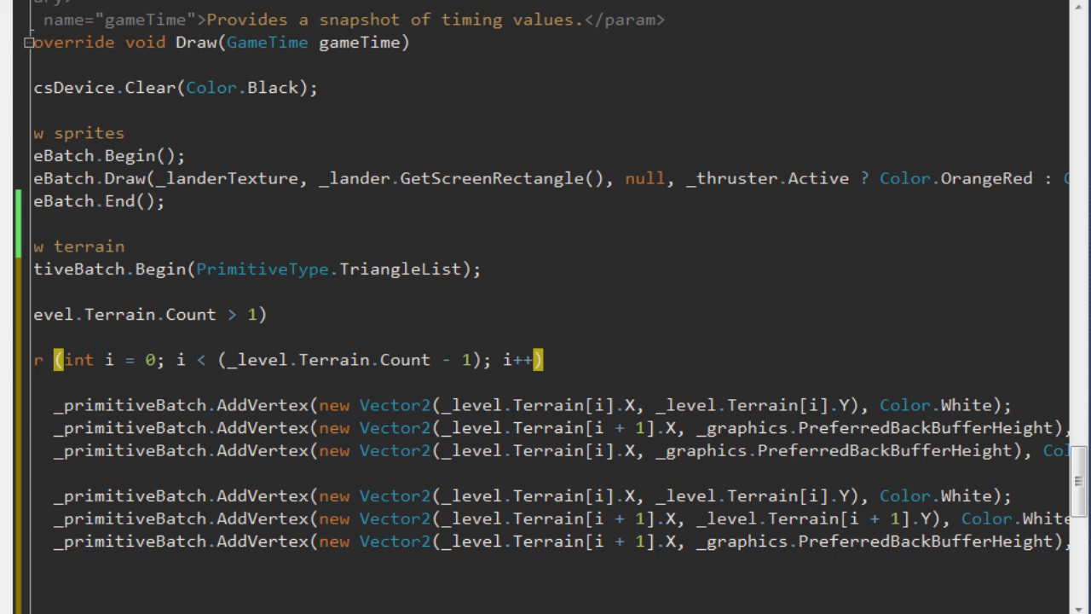
pyautogui.hscroll(3)
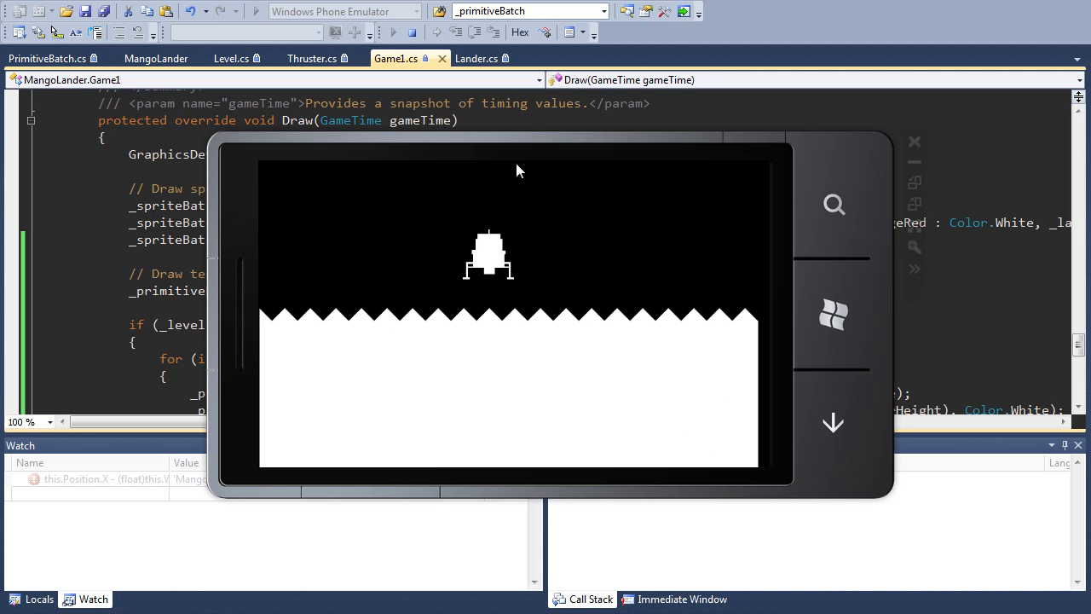
# Step: Bring Visual Studio back in front of the emulator and stop debugging
pyautogui.click(413, 32)
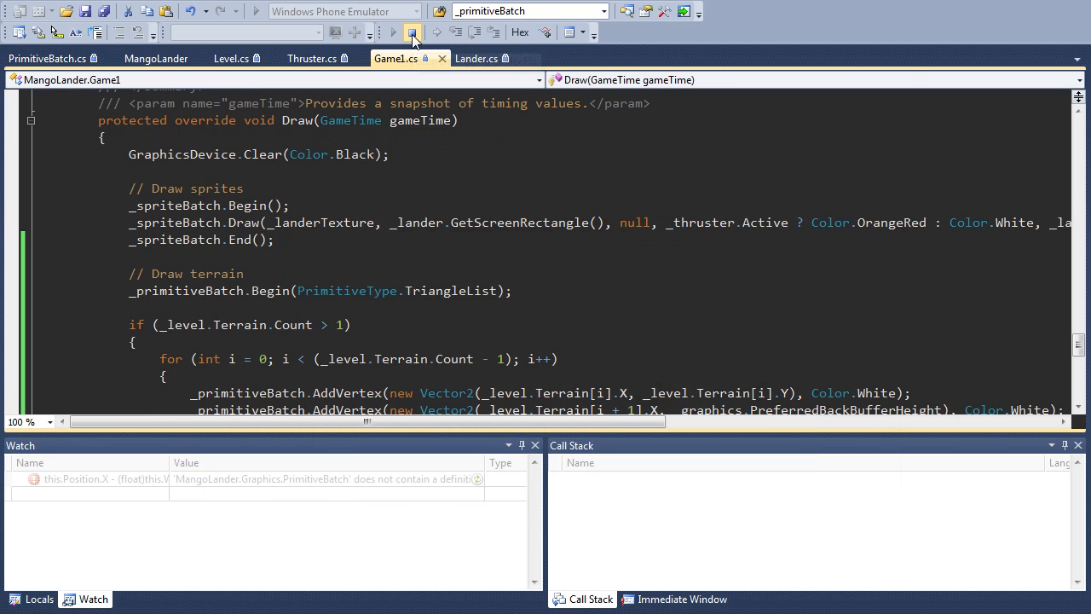
pyautogui.click(413, 31)
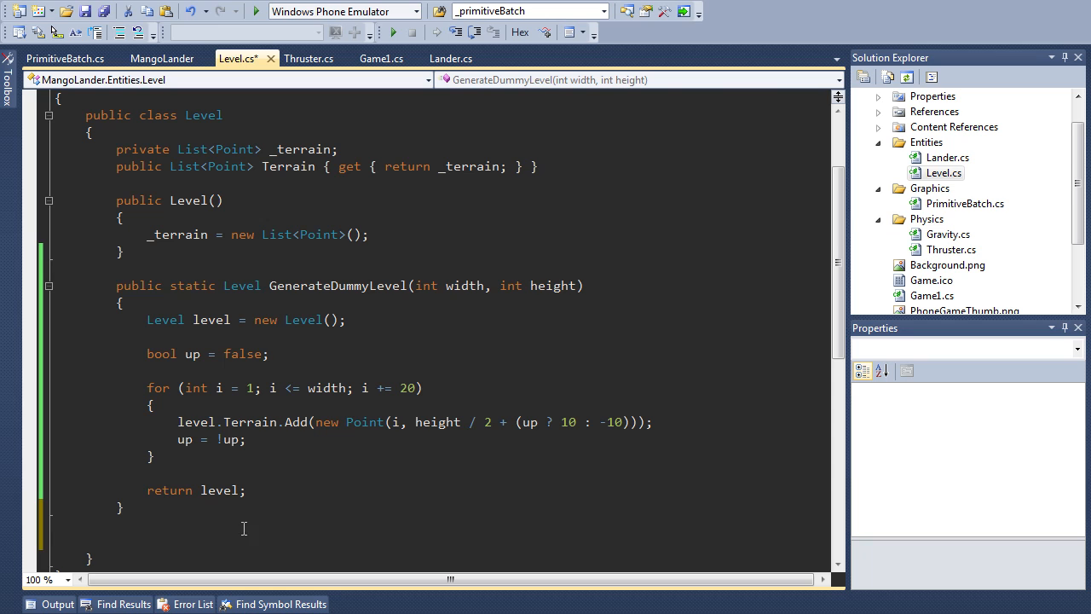
# Step: Add step size 4 and difficulty 20 after the height argument in the GenerateStandardLevel call
pyautogui.scroll(-3)
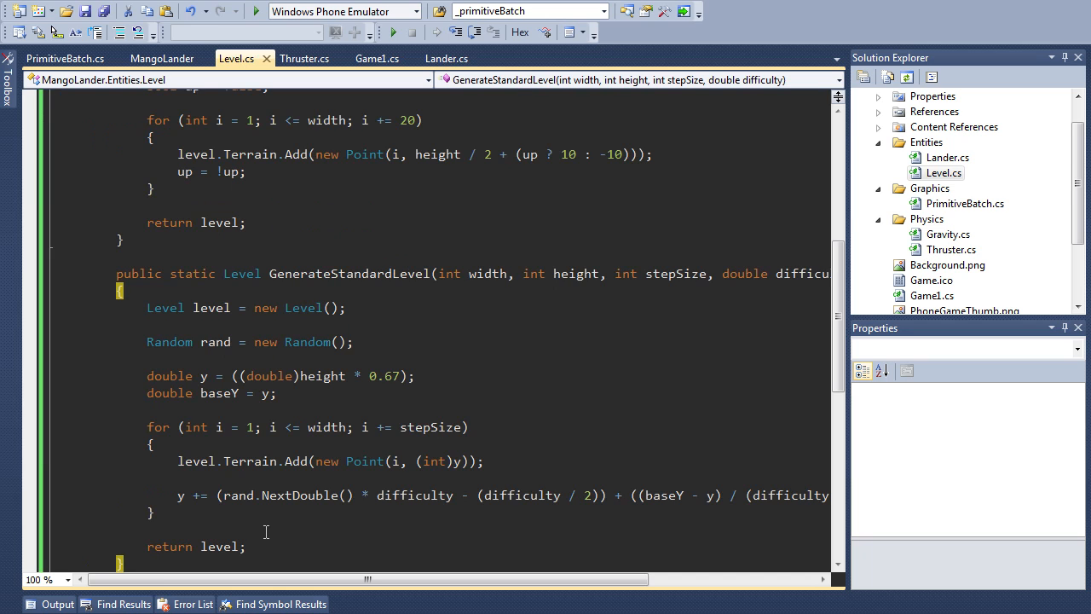
pyautogui.click(379, 58)
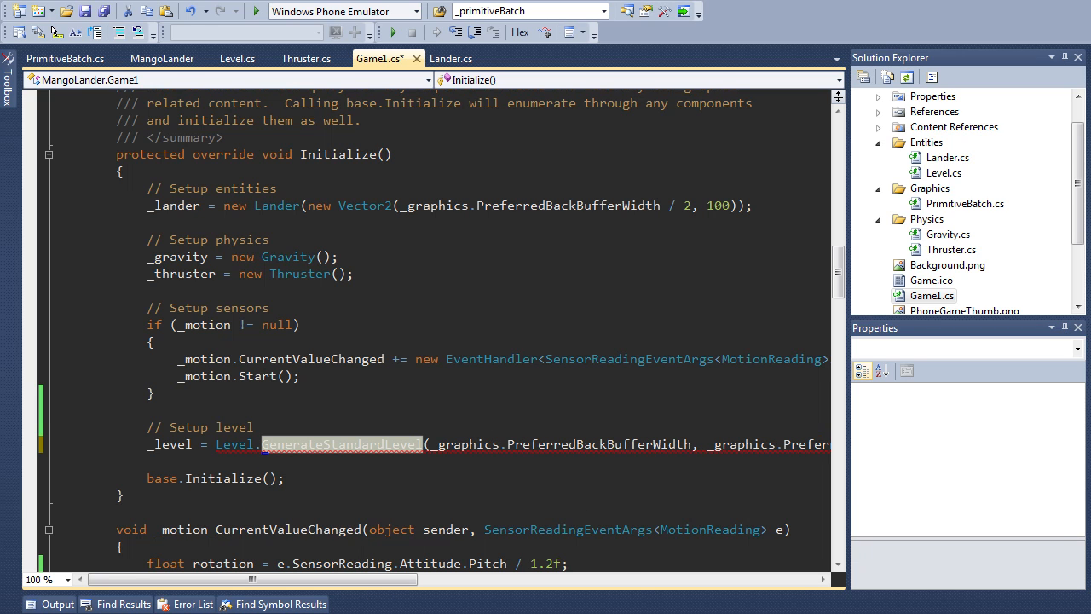
pyautogui.click(556, 443)
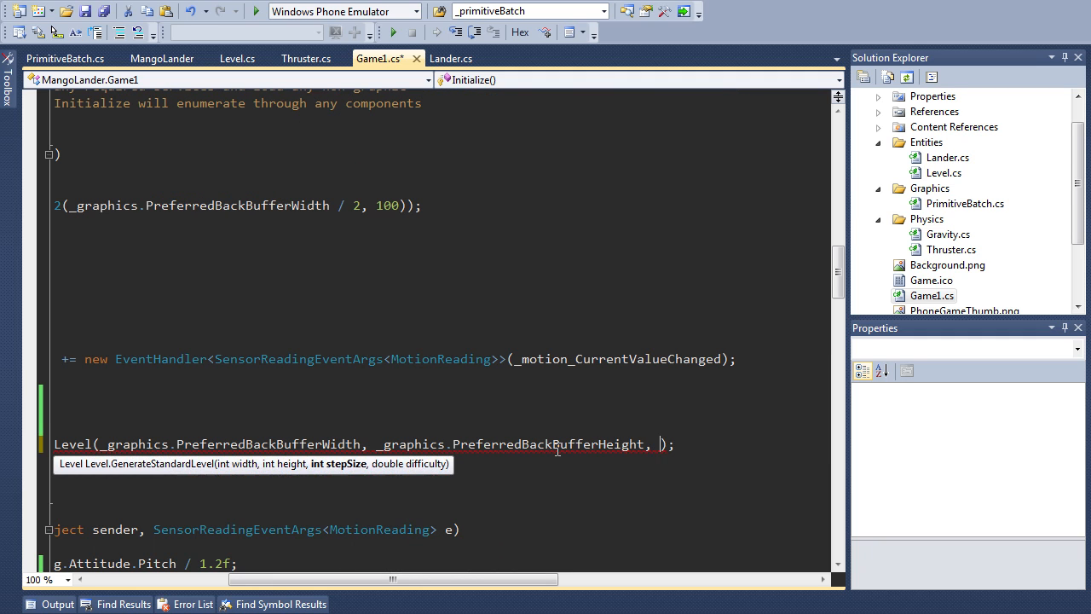
pyautogui.write('4, 20')
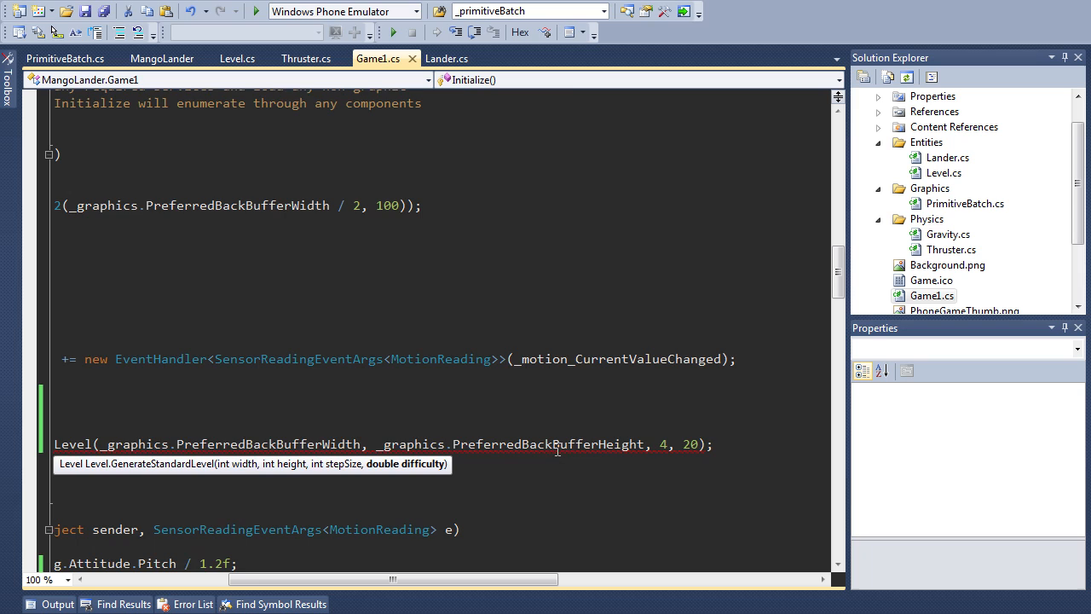
pyautogui.hscroll(-3)
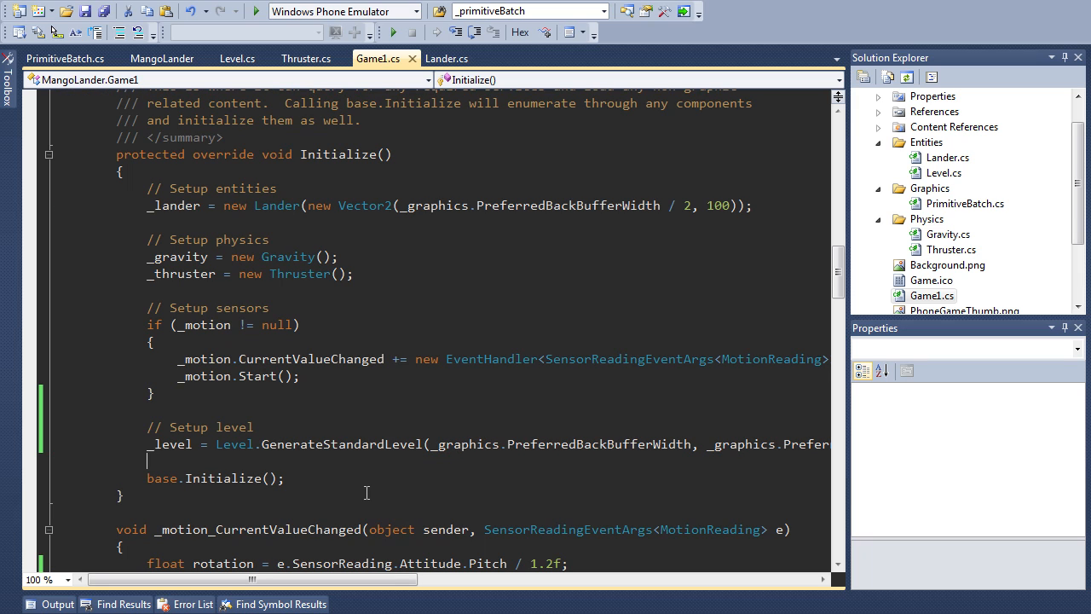
pyautogui.moveTo(247, 356)
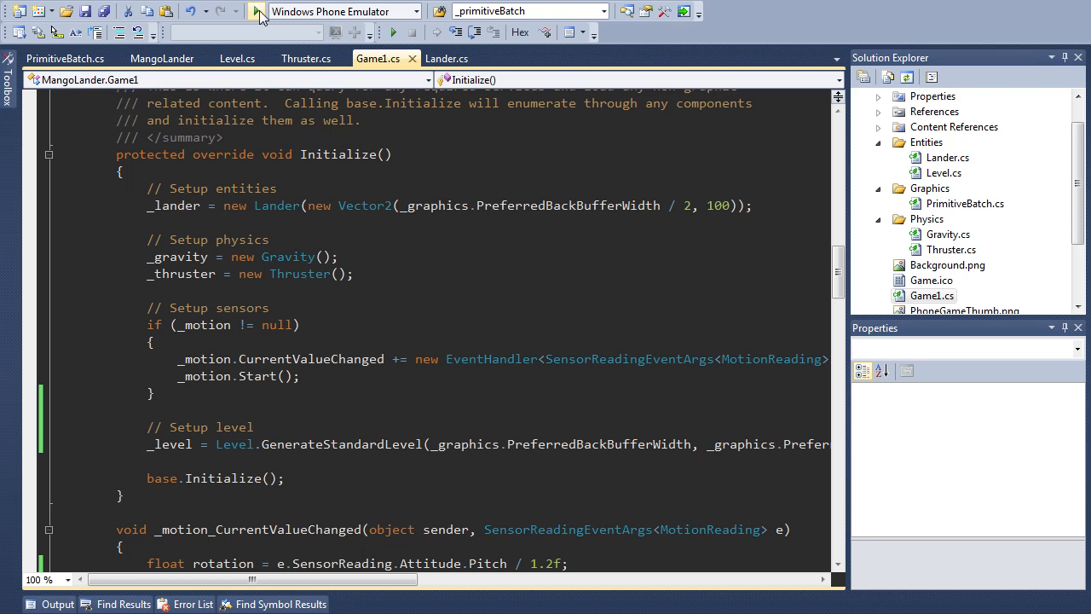
# Step: Launch the game in the emulator, watch the lander over generated terrain, then stop debugging
pyautogui.click(257, 10)
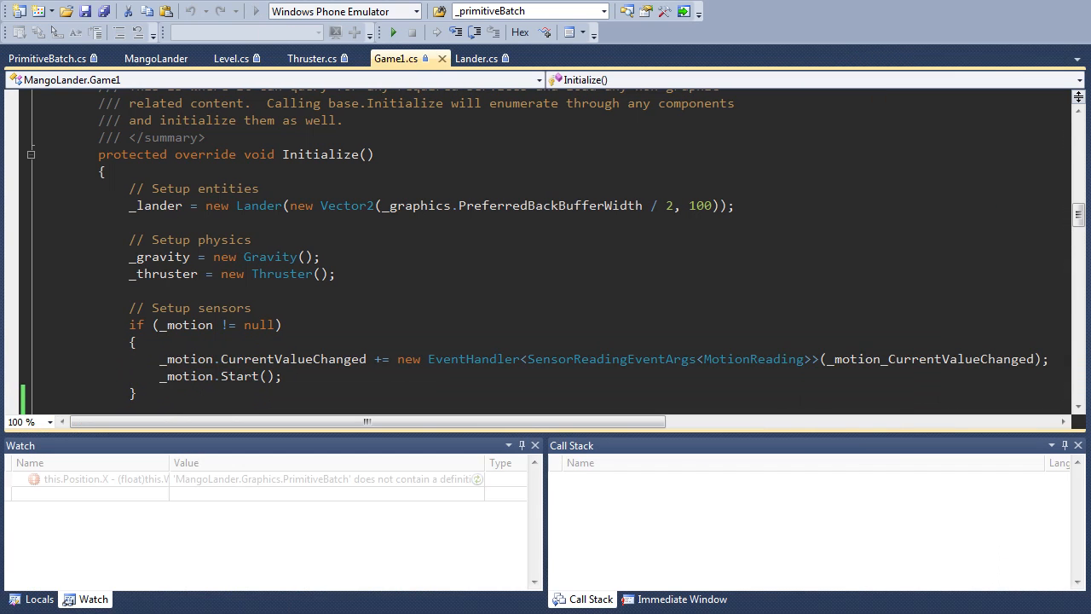
pyautogui.click(392, 31)
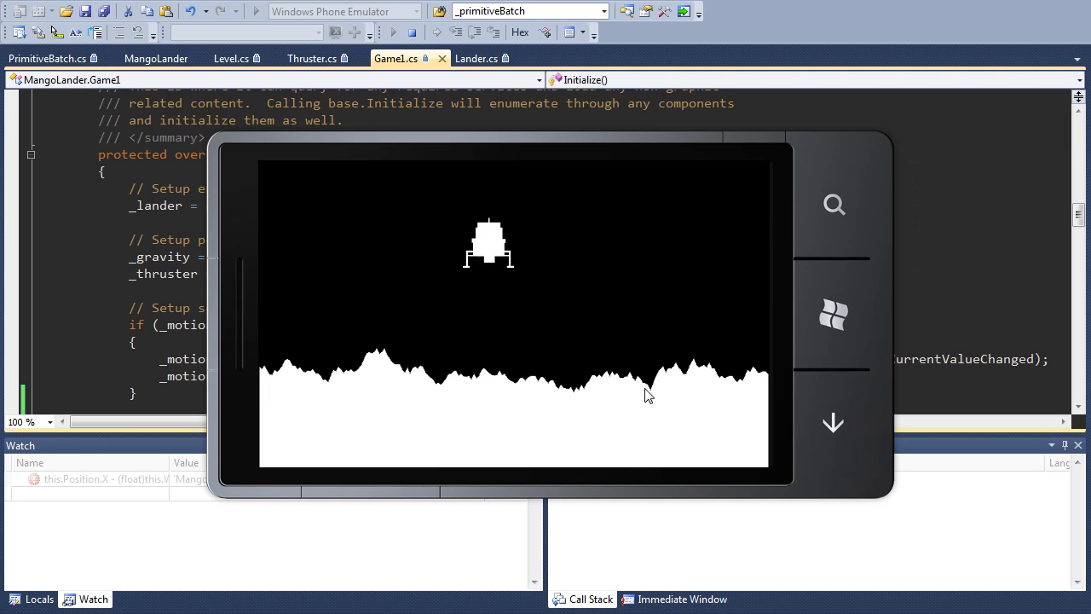
pyautogui.moveTo(441, 304)
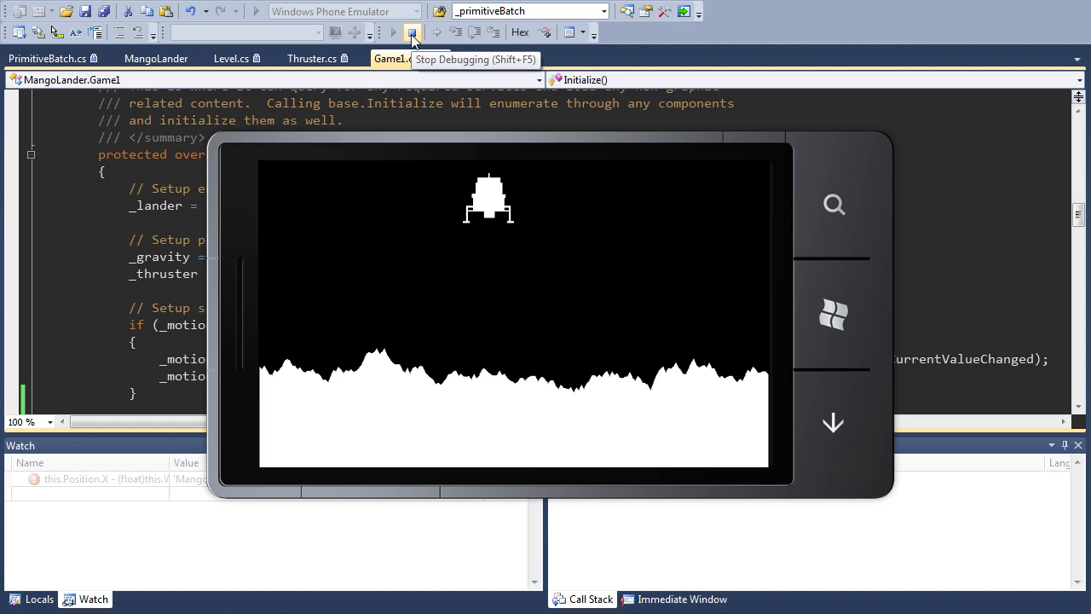
pyautogui.click(413, 31)
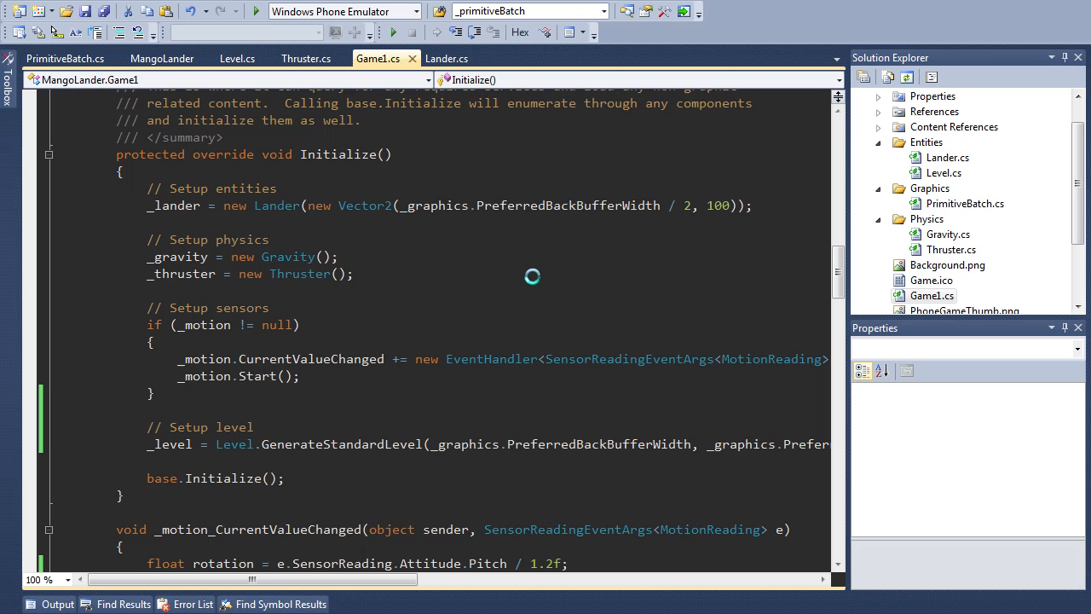
pyautogui.click(350, 273)
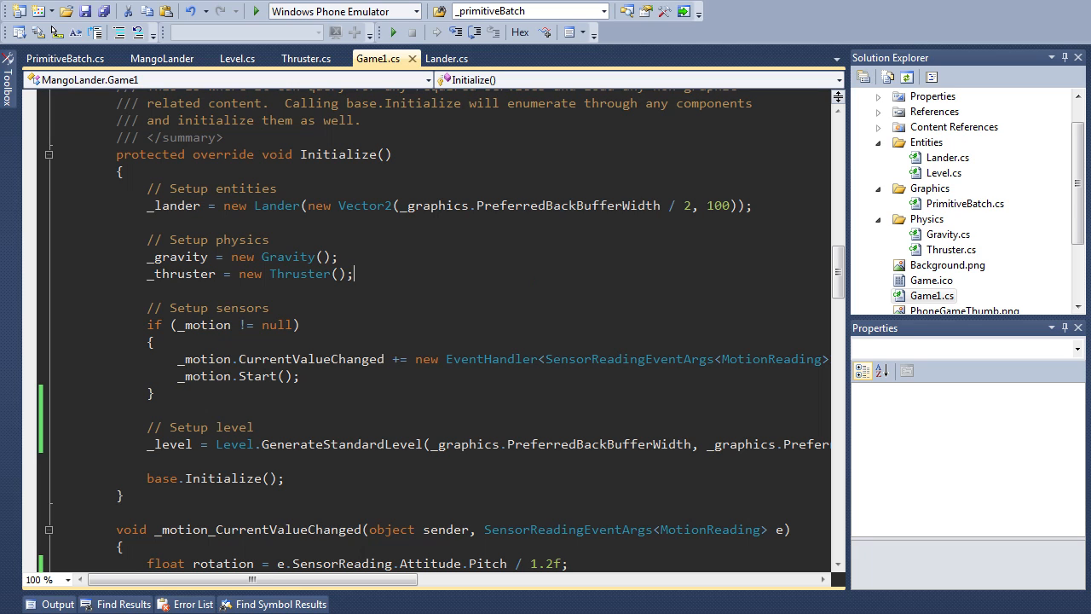